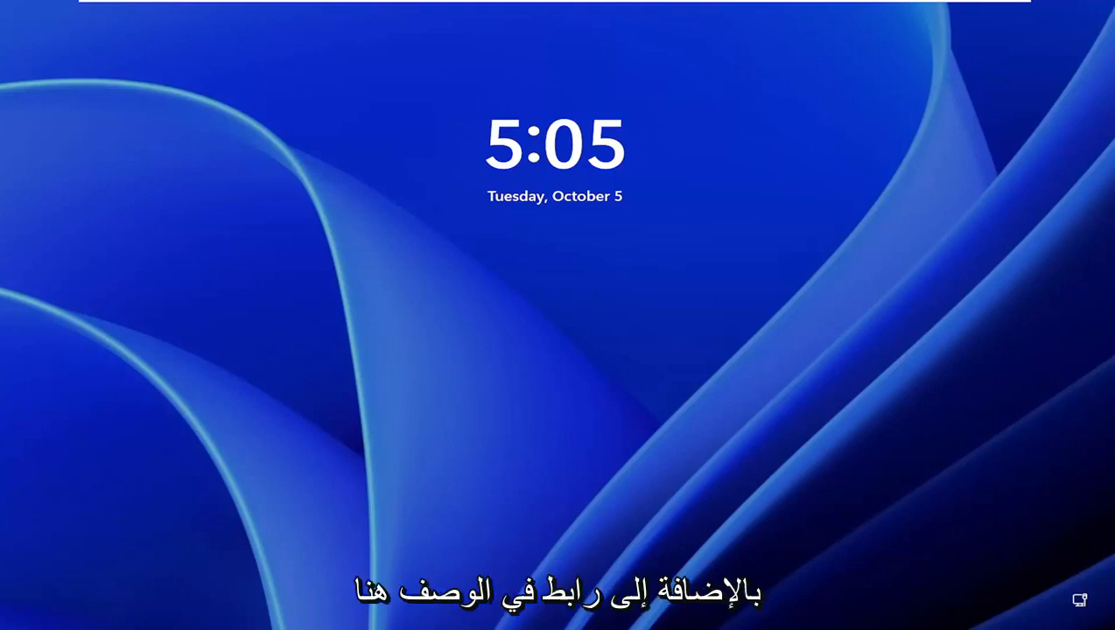
mouse_move(640, 224)
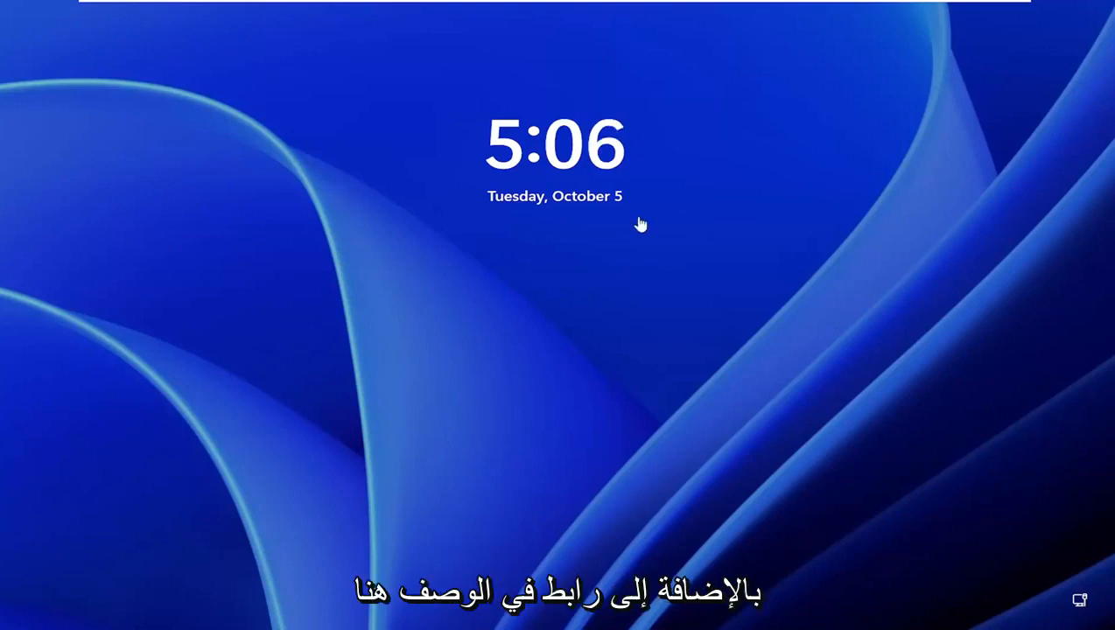
mouse_move(528, 385)
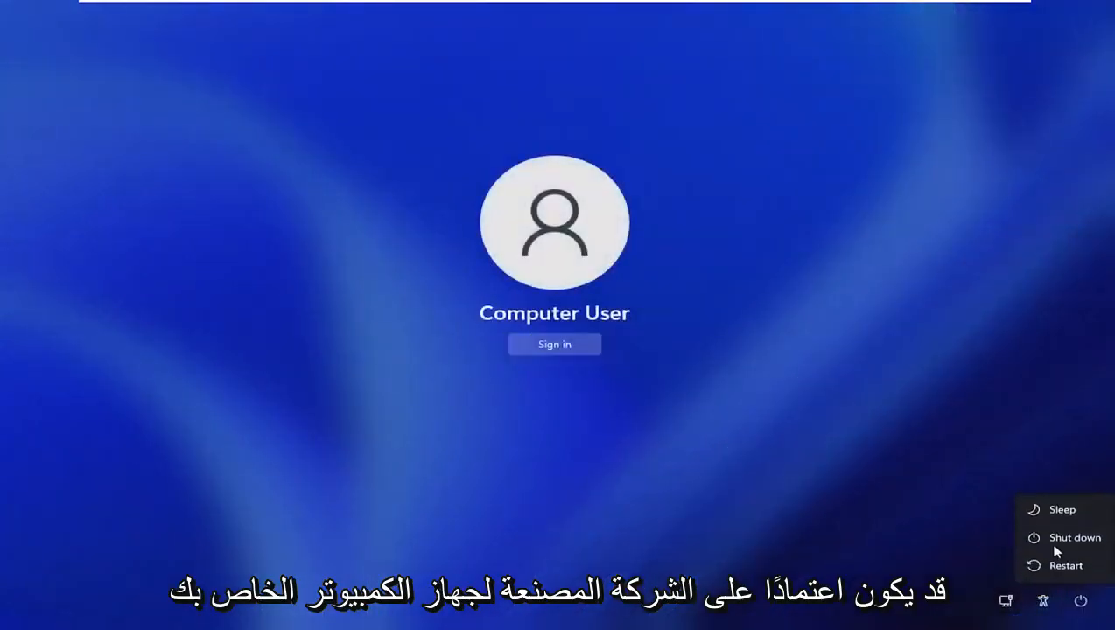
mouse_move(1066, 565)
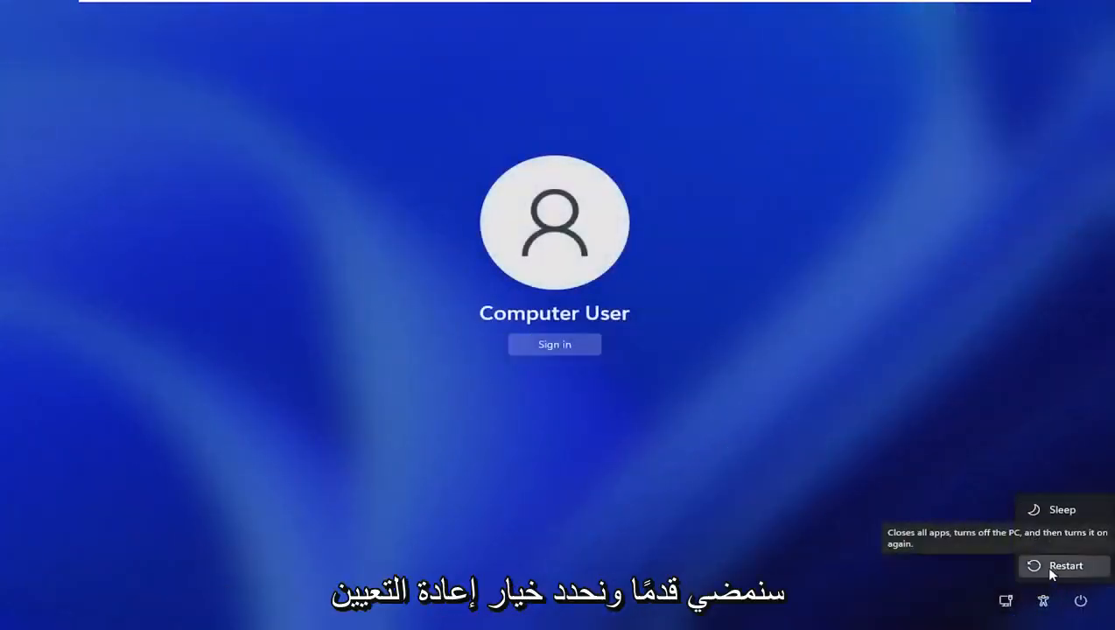
- Restart the PC from the sign-in screen's power options
click(1064, 565)
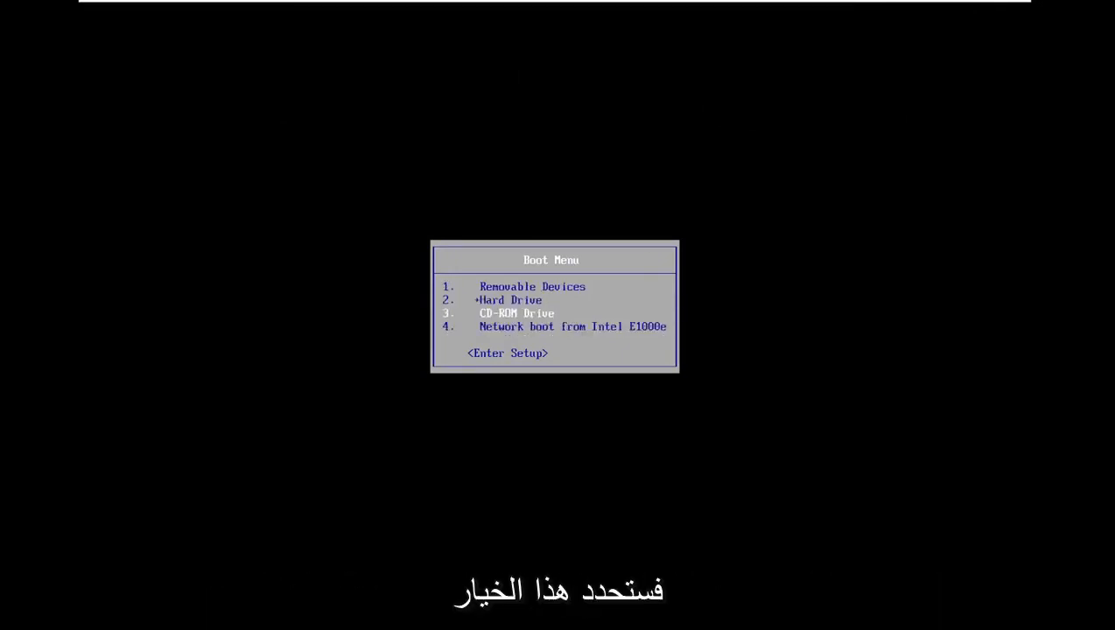
- Boot from the CD-ROM drive to load Windows Setup's language screen
key(enter)
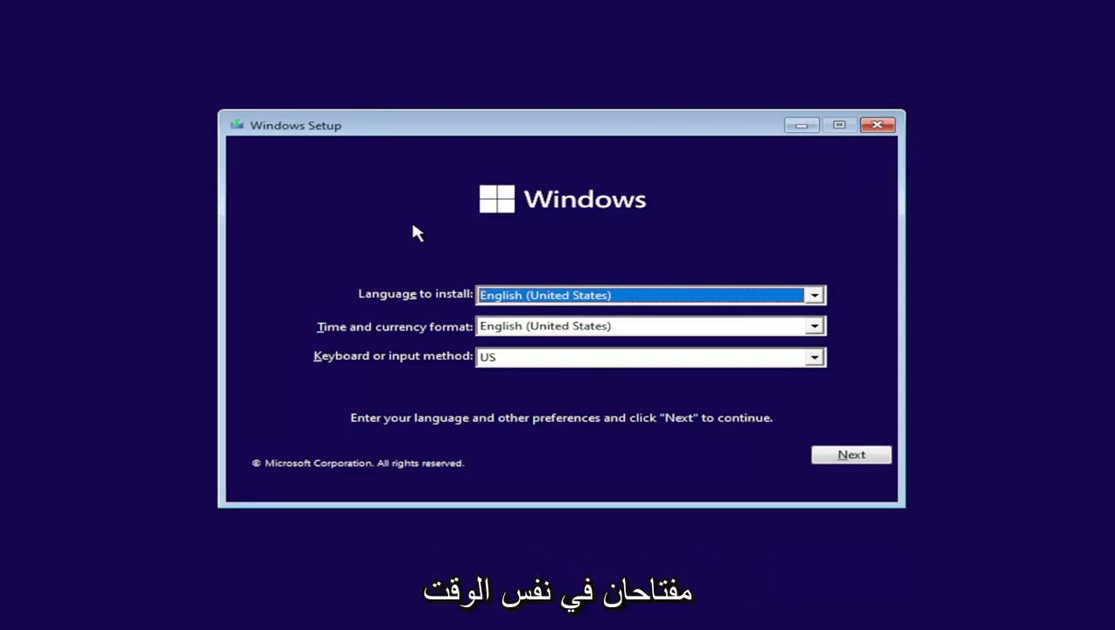
- Bring up a Command Prompt with Shift+F10, launch DiskPart and list all disk volumes
key(shift+f10)
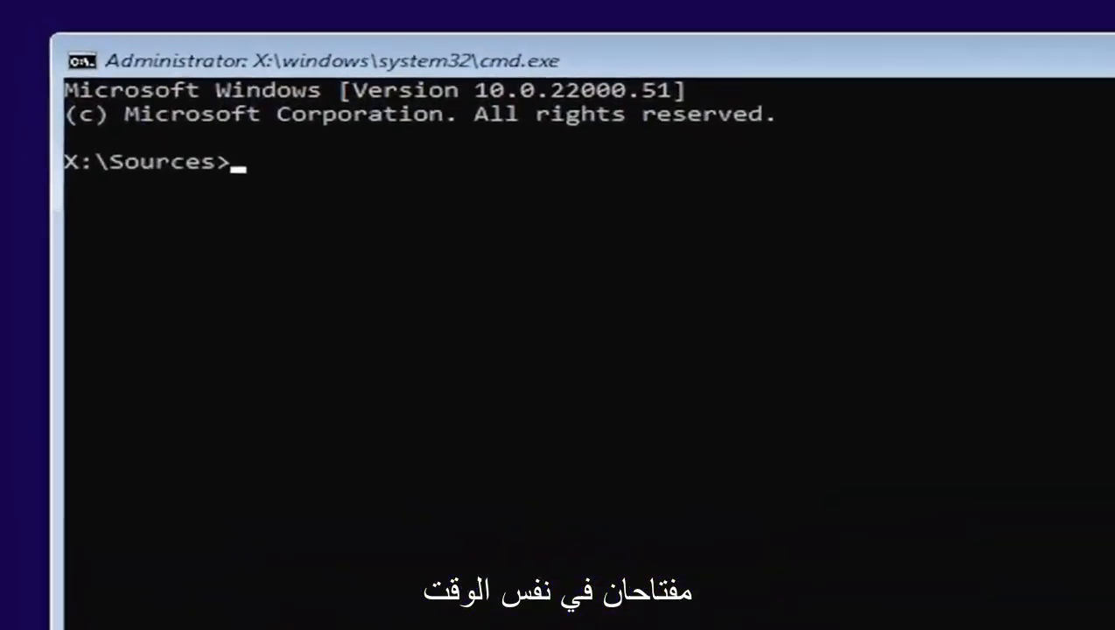
text(d)
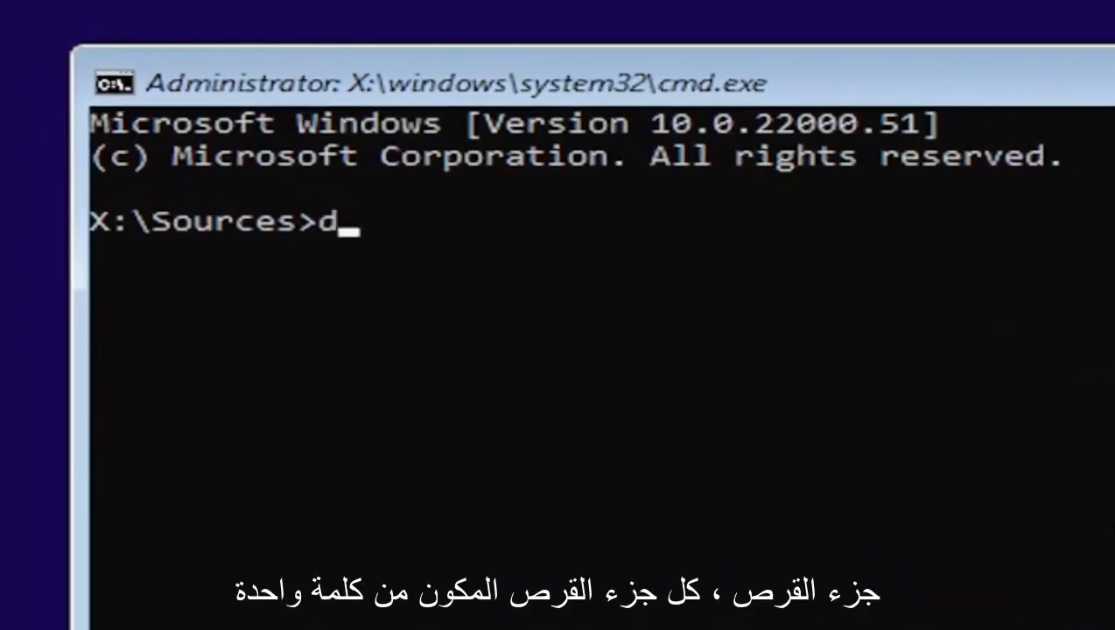
text(isk)
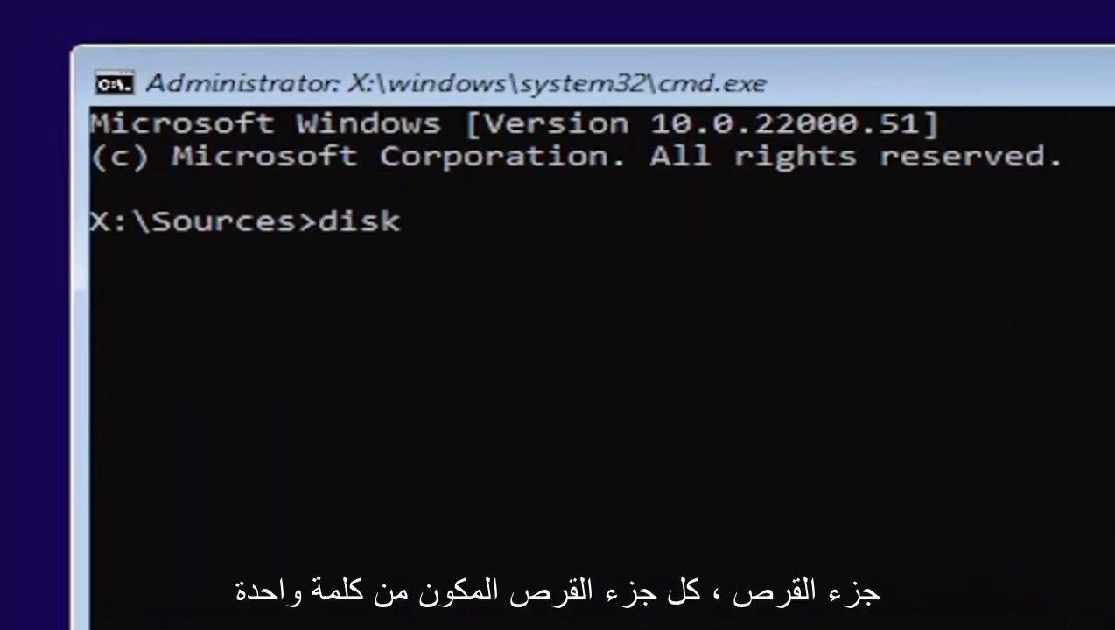
text(part)
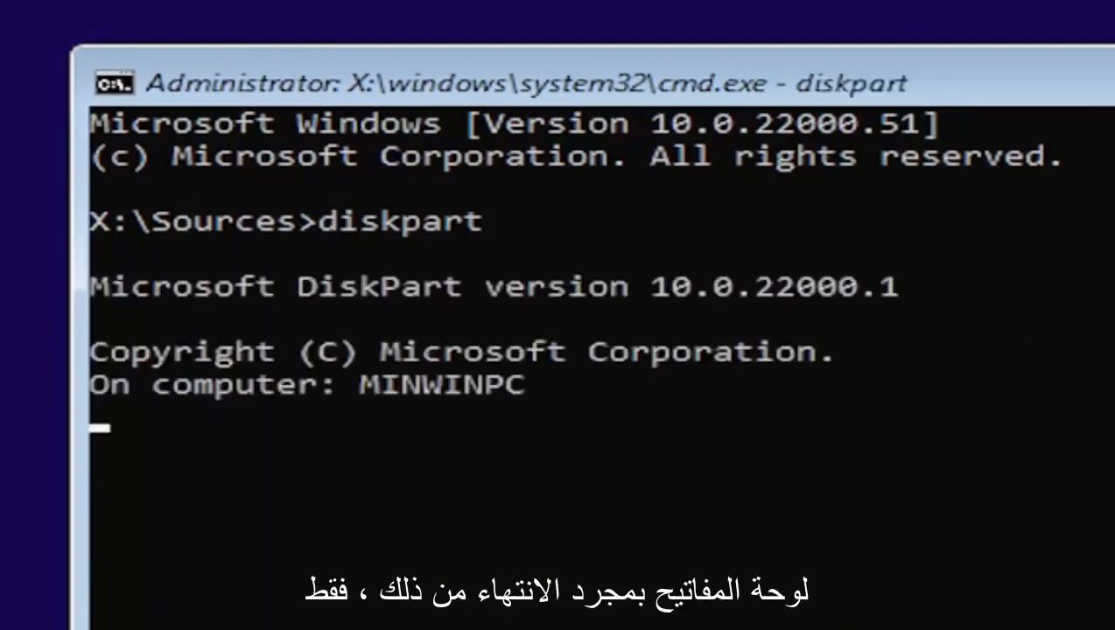
mouse_move(156, 463)
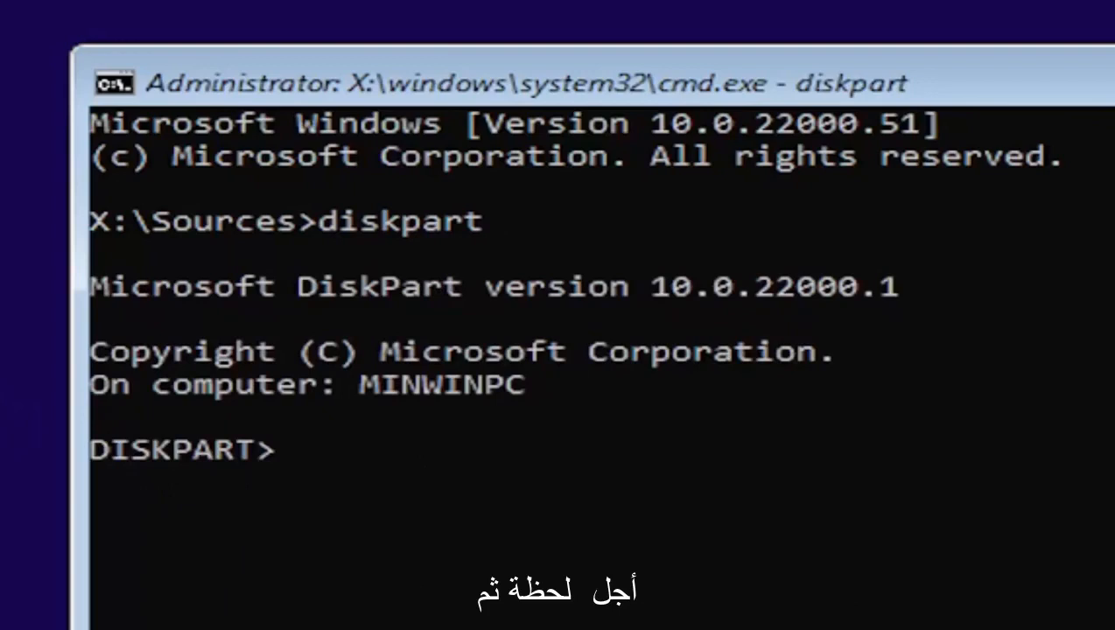
text(list vol)
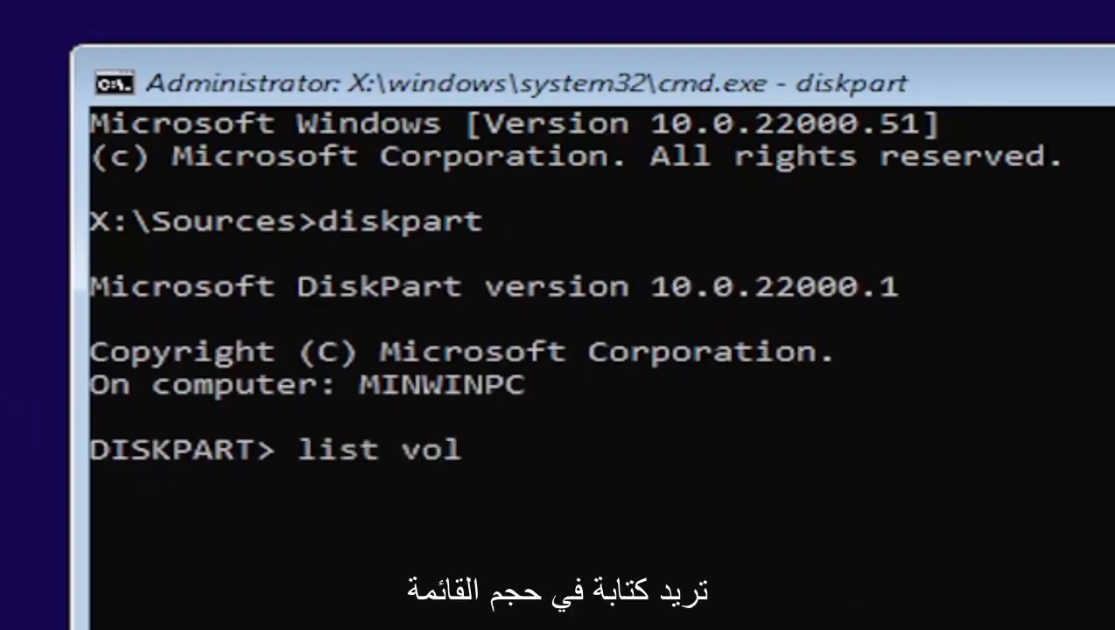
text(ume)
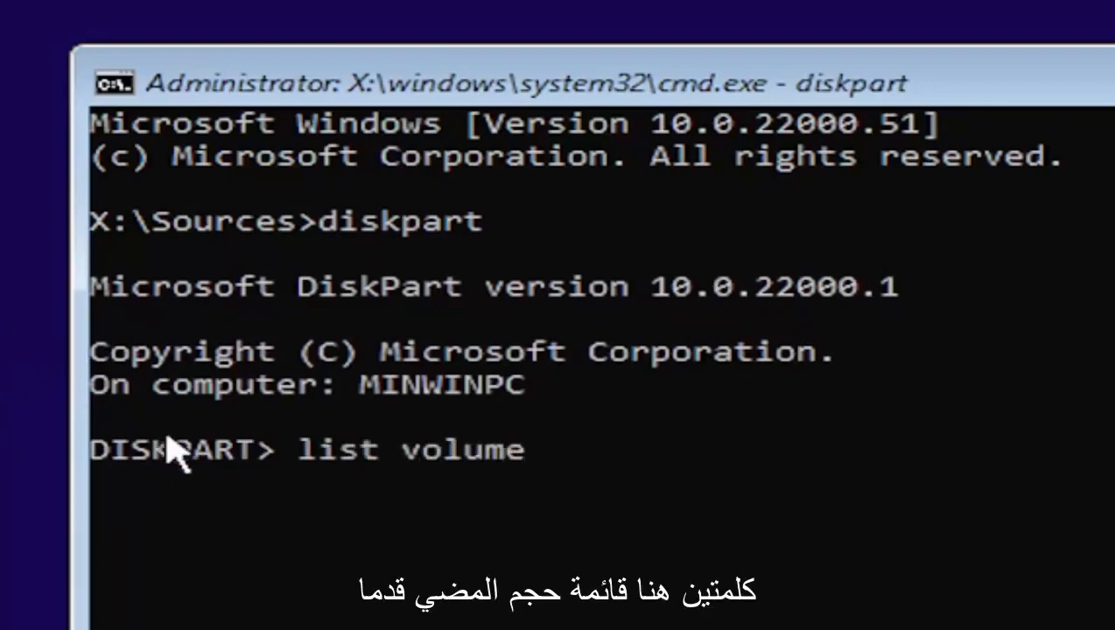
key(enter)
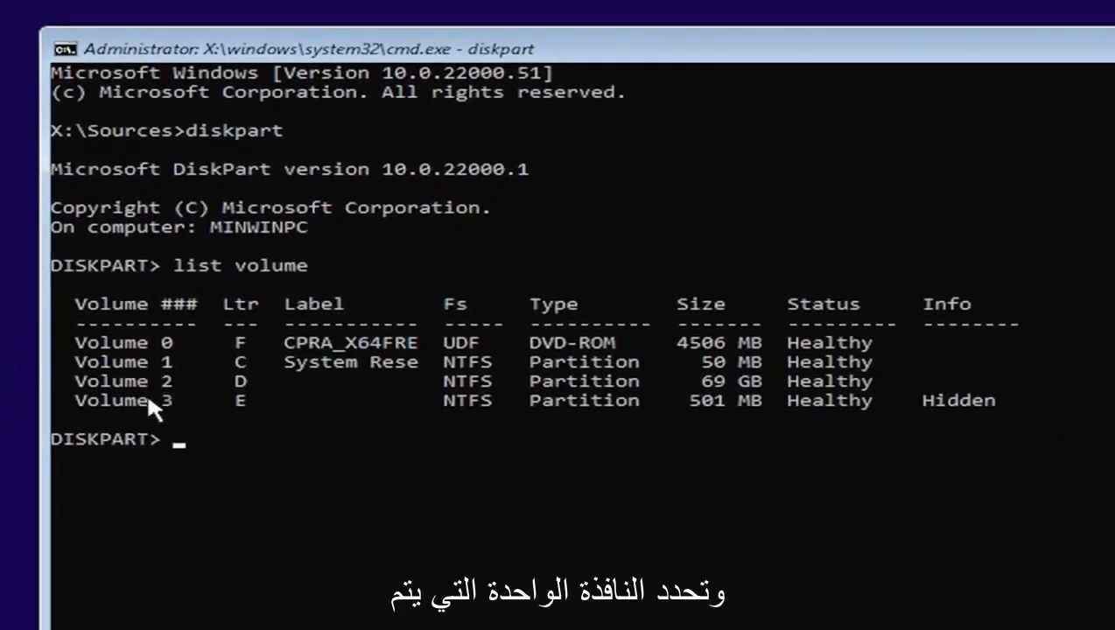
mouse_move(700, 420)
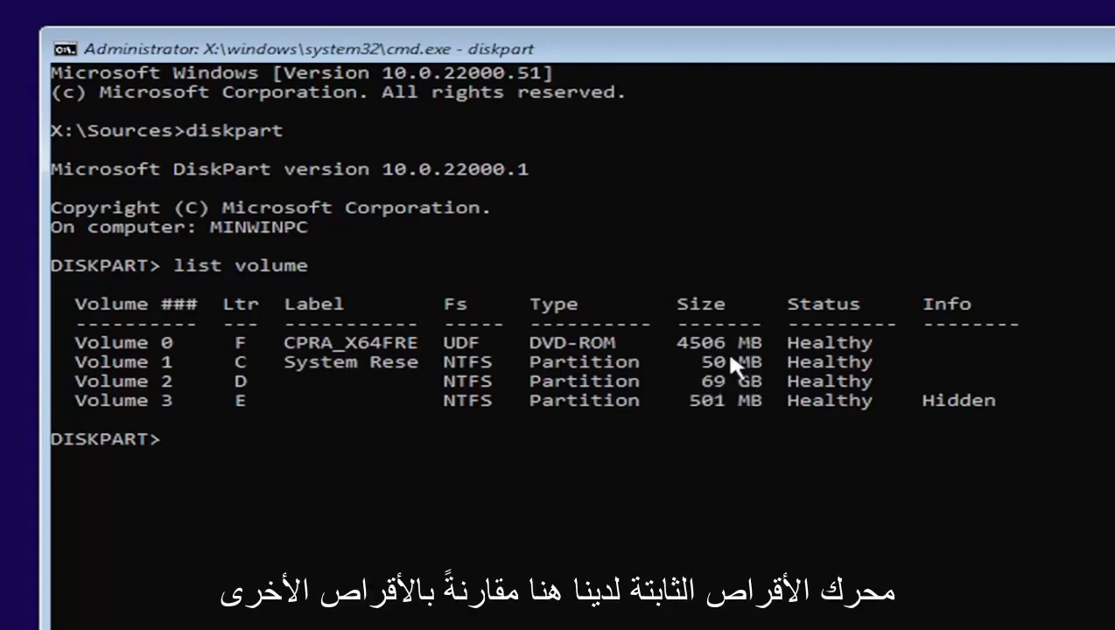
mouse_move(175, 388)
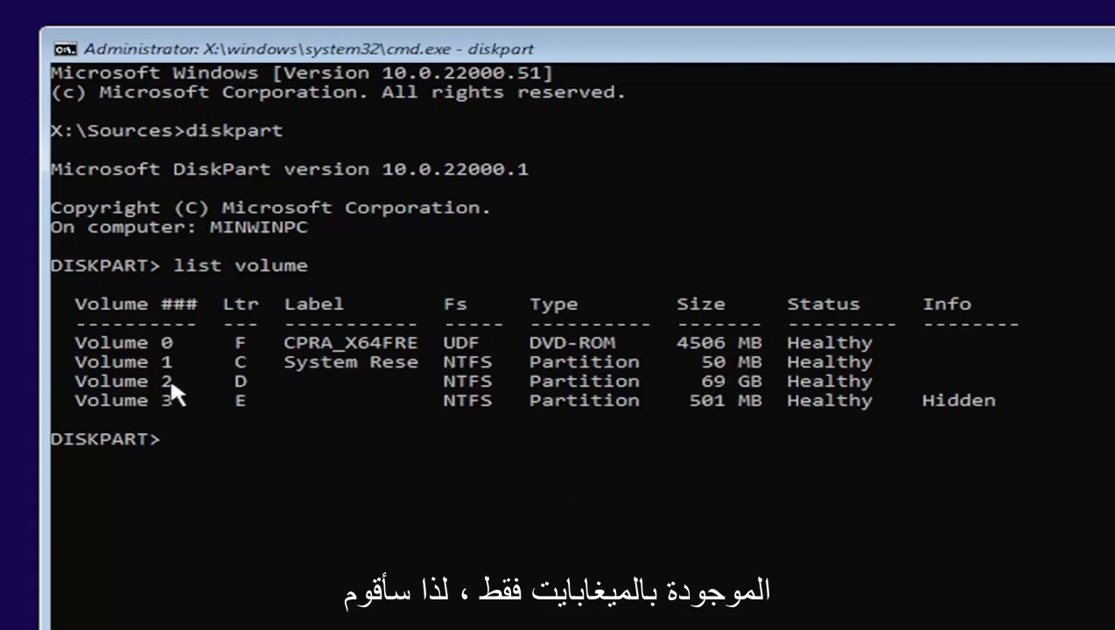
mouse_move(143, 620)
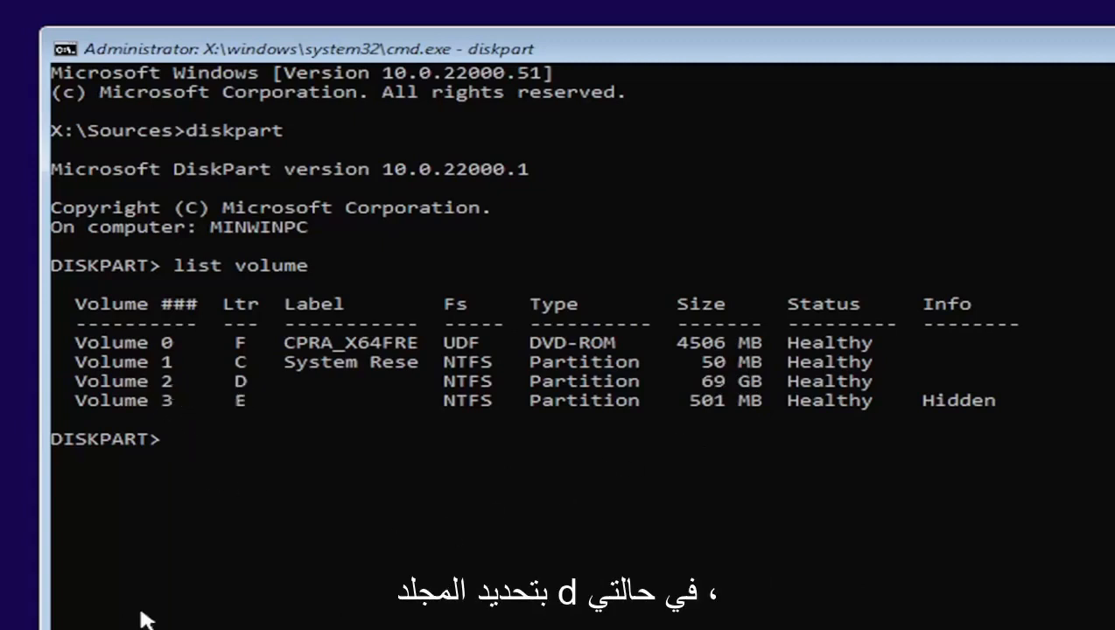
- Attempt cd d: inside DiskPart, which shows its command help list instead
text(cd)
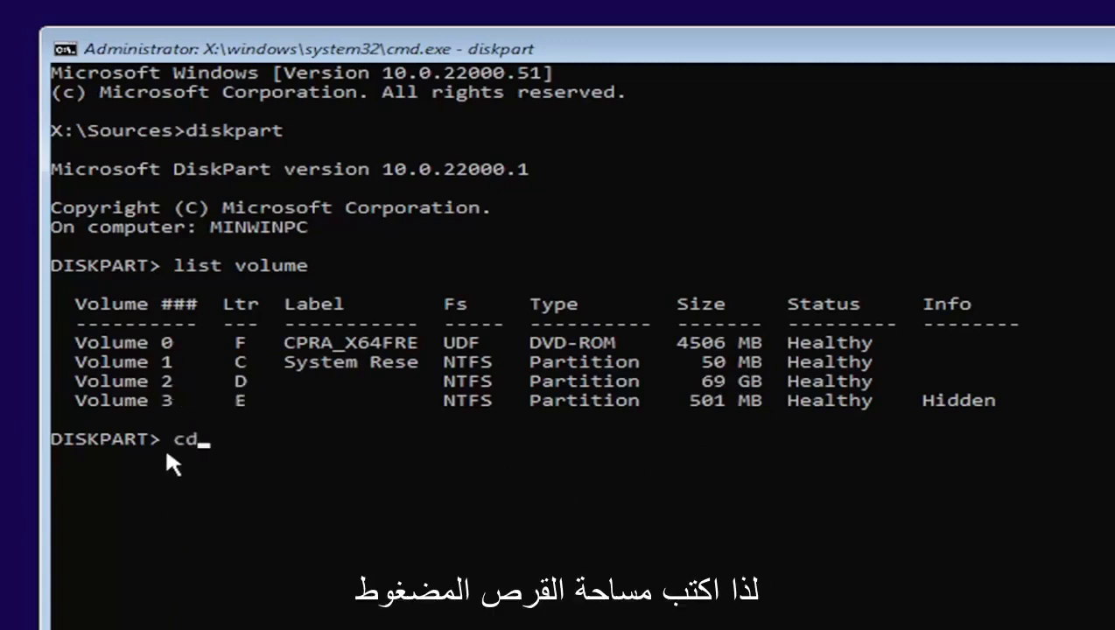
text(" ")
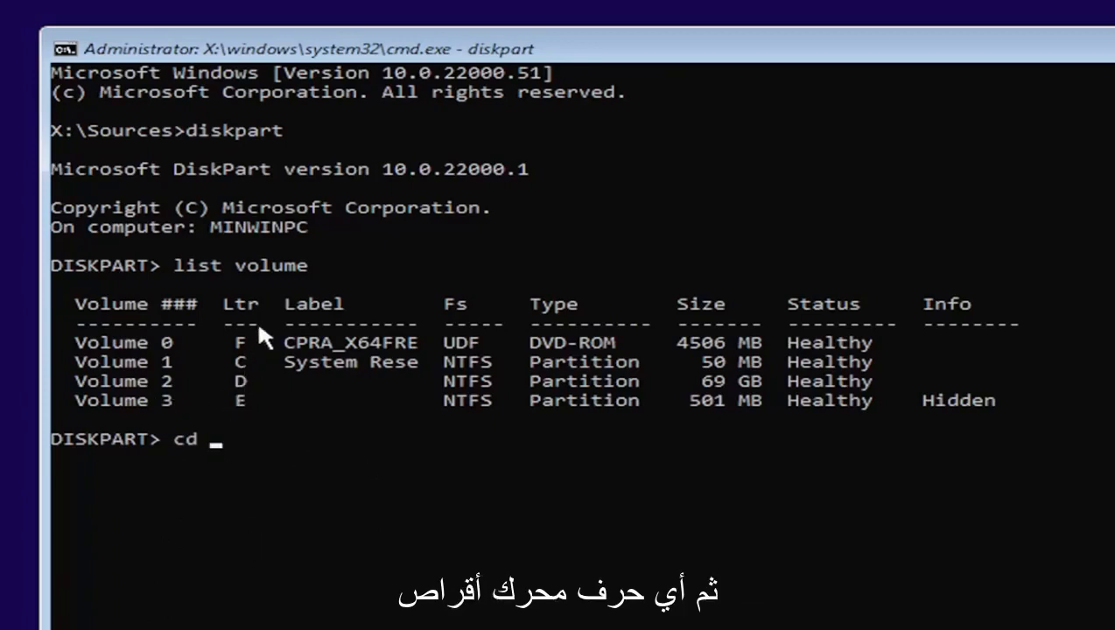
text(d)
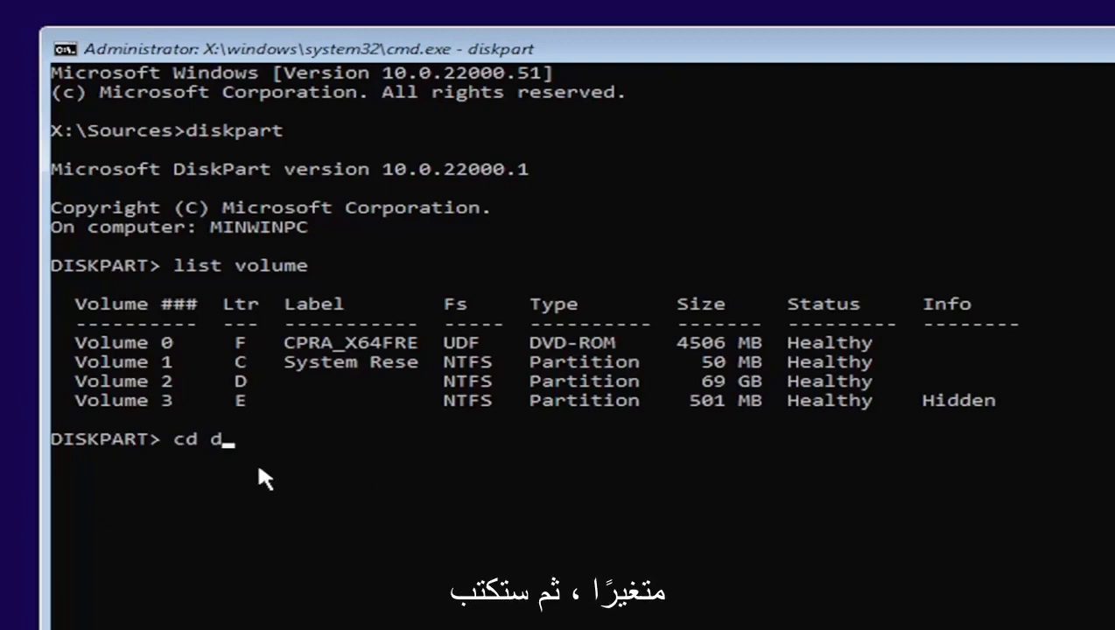
text(:)
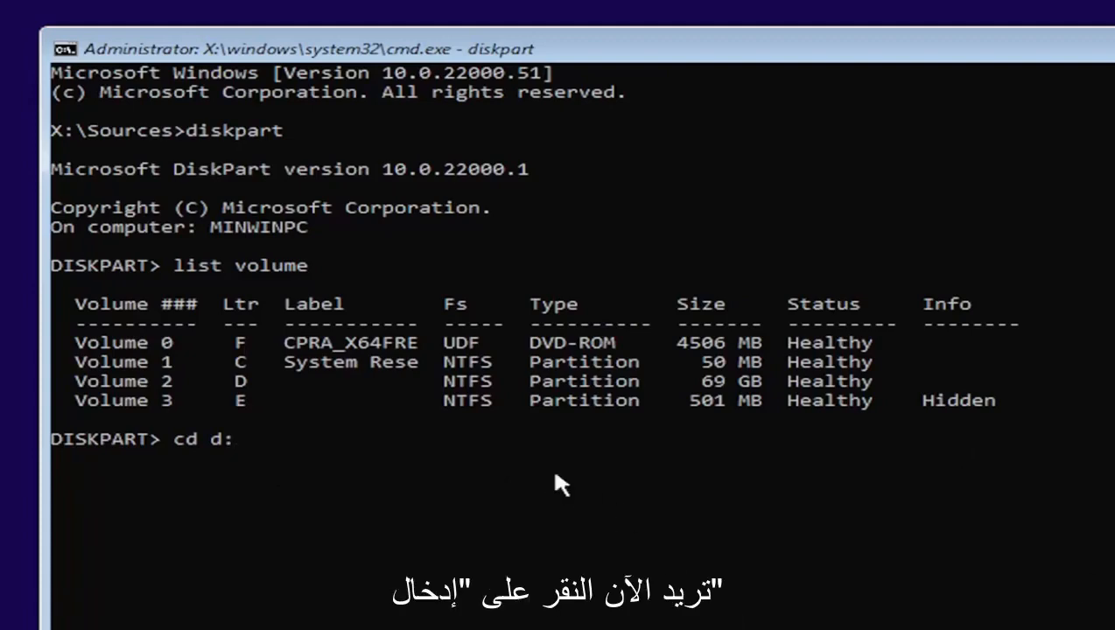
key(enter)
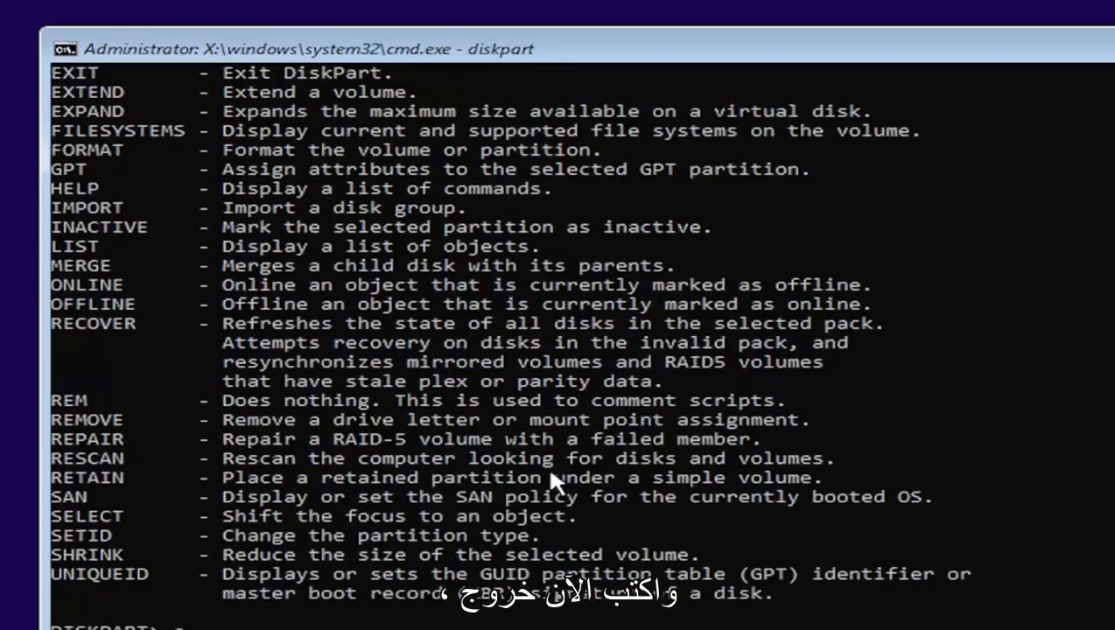
- Exit DiskPart and navigate the prompt into D:\Windows\System32
text(exit)
text(d:)
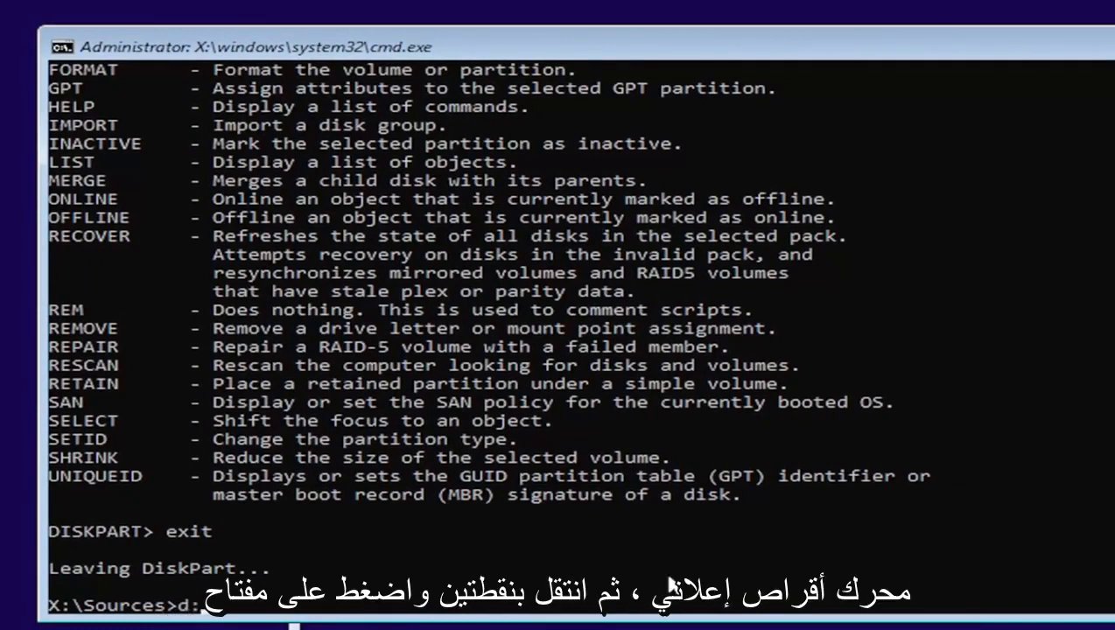
key(enter)
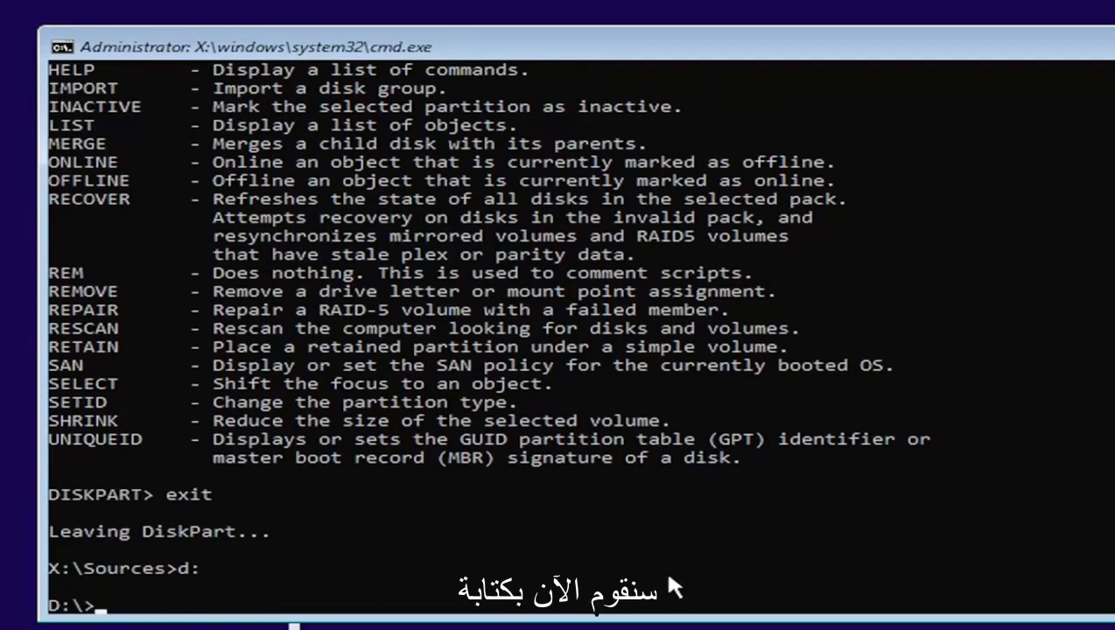
text(cd windows)
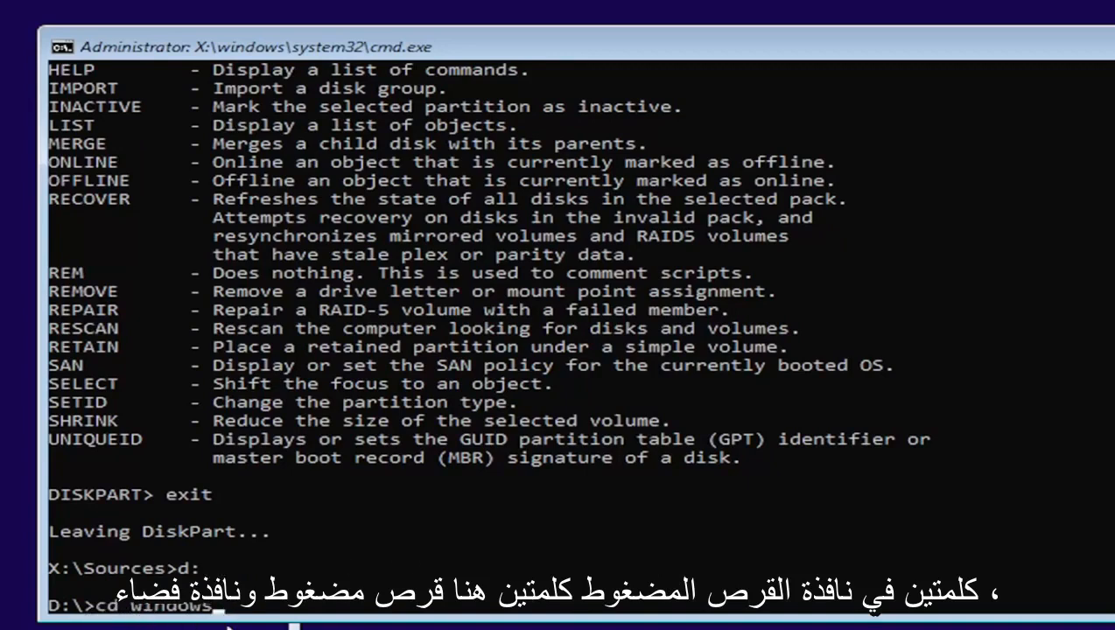
key(enter)
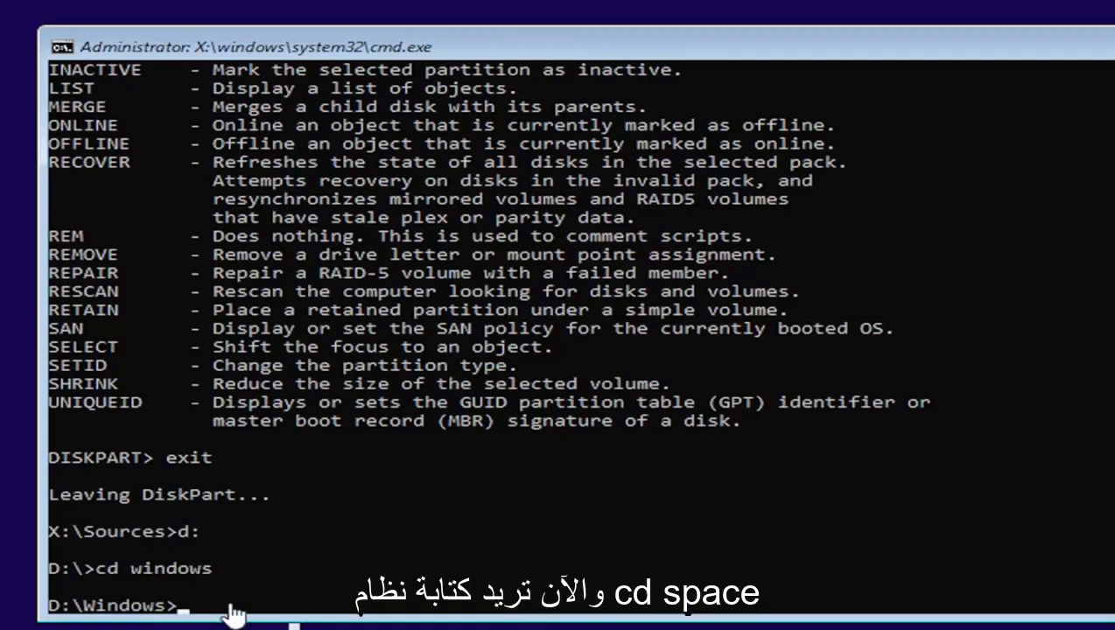
text(cd)
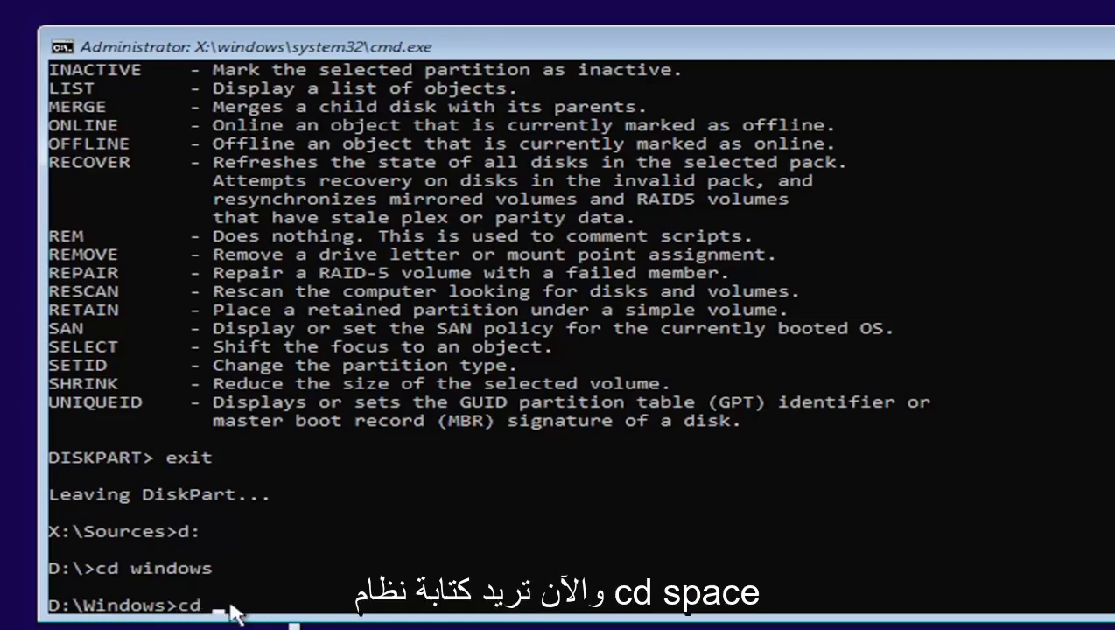
text(system32)
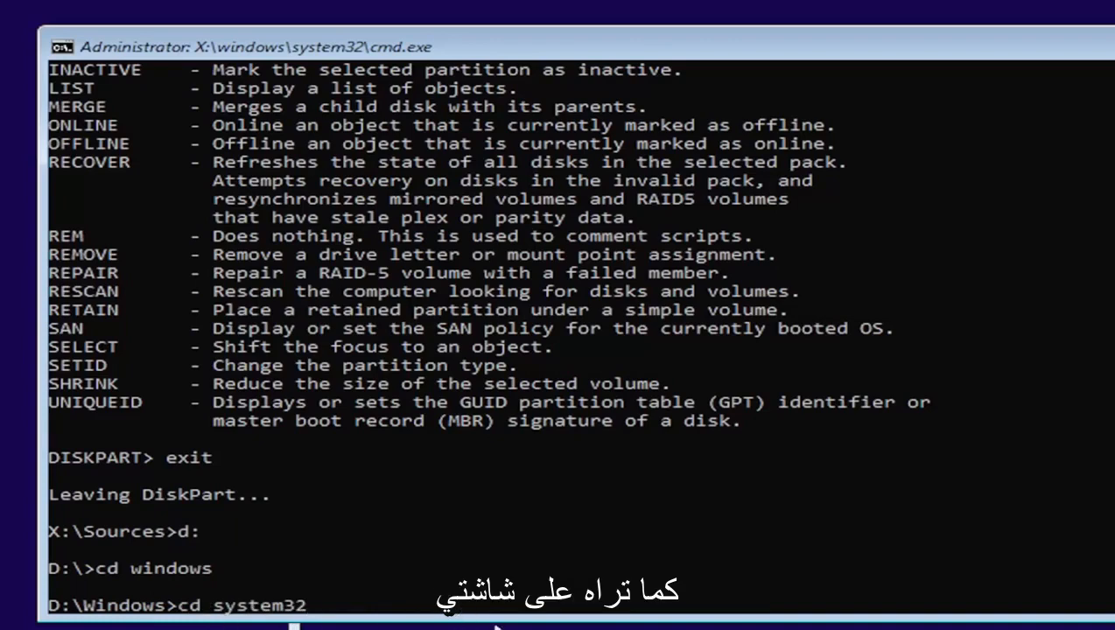
key(enter)
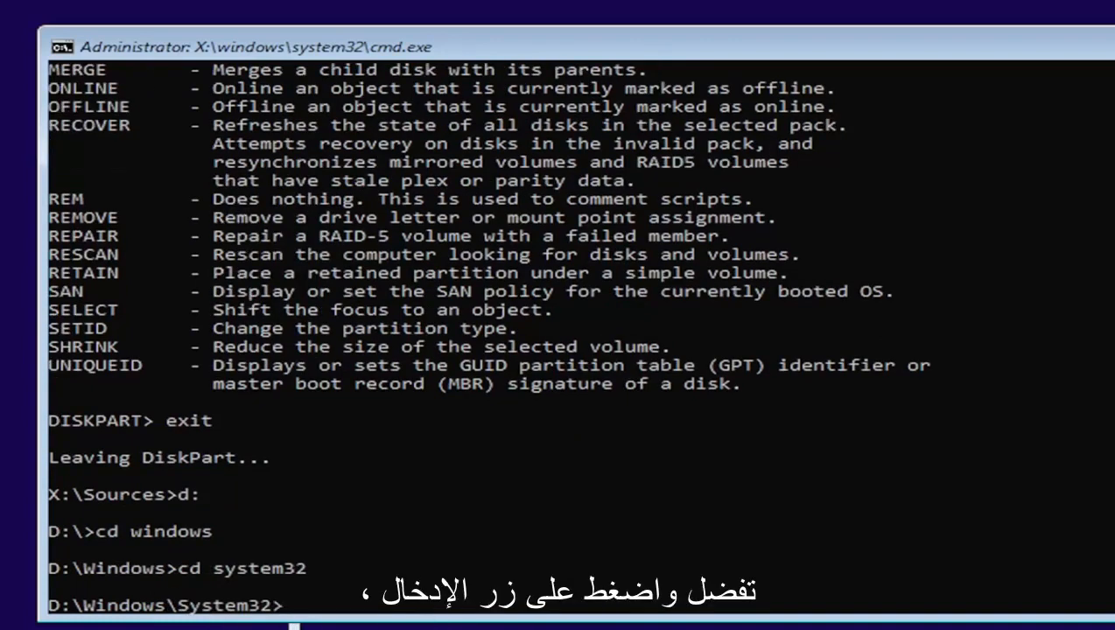
mouse_move(368, 539)
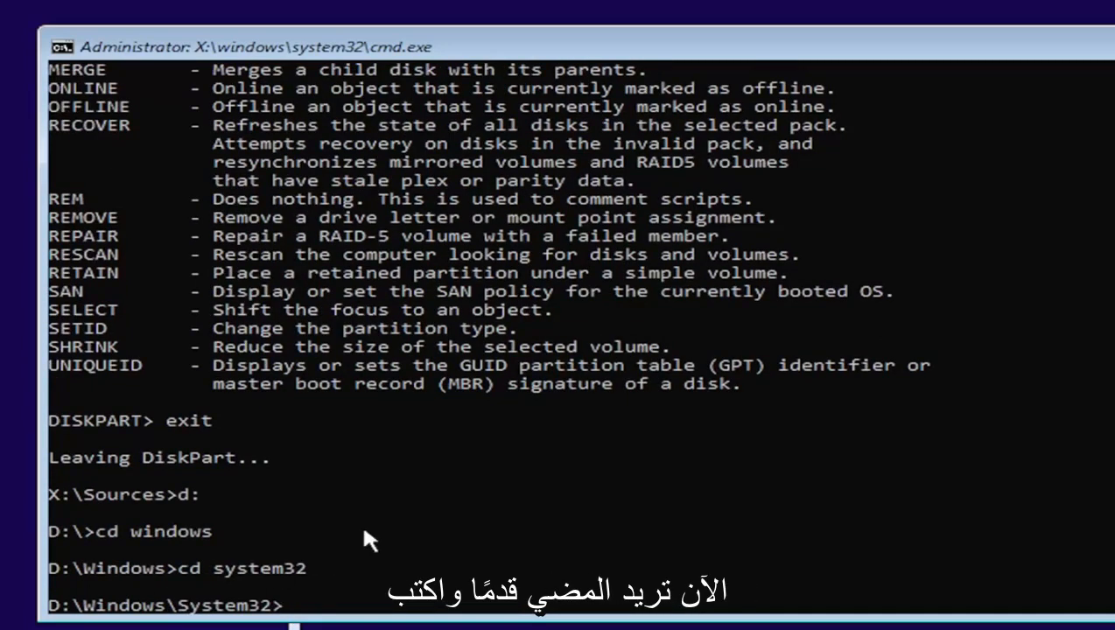
- Copy utilman.exe to utilman1.exe as a backup
text(copy)
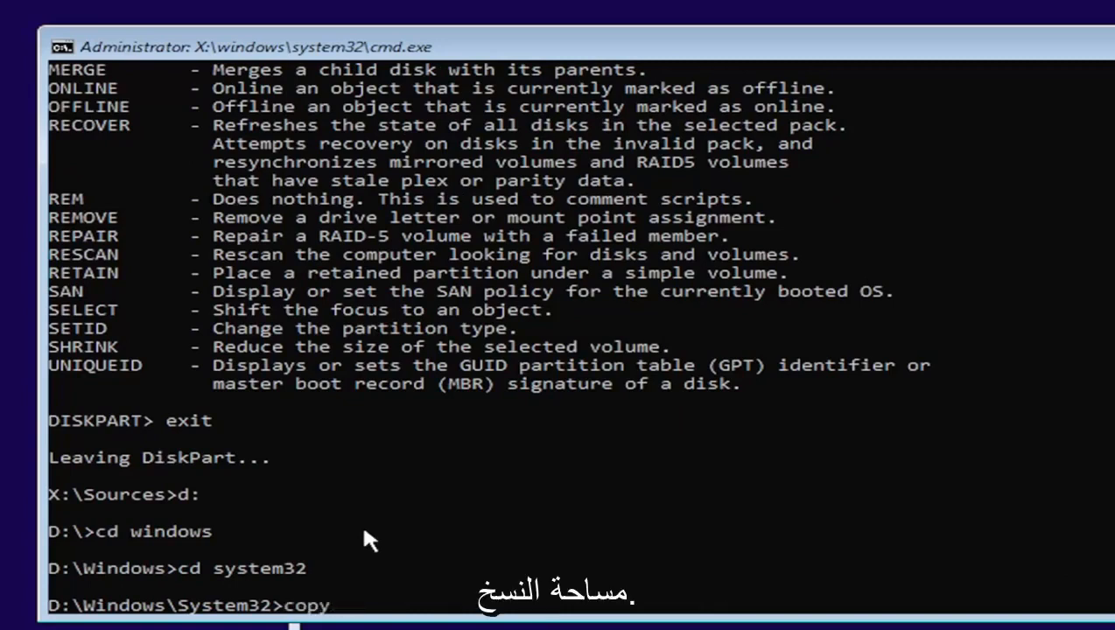
text(utilma)
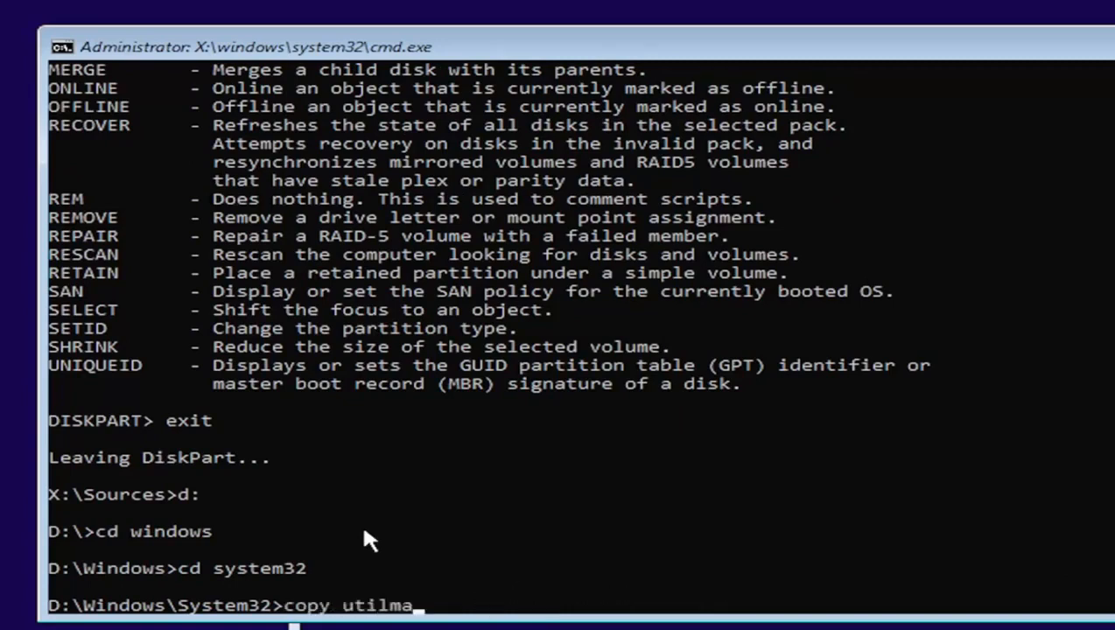
text(n.exe)
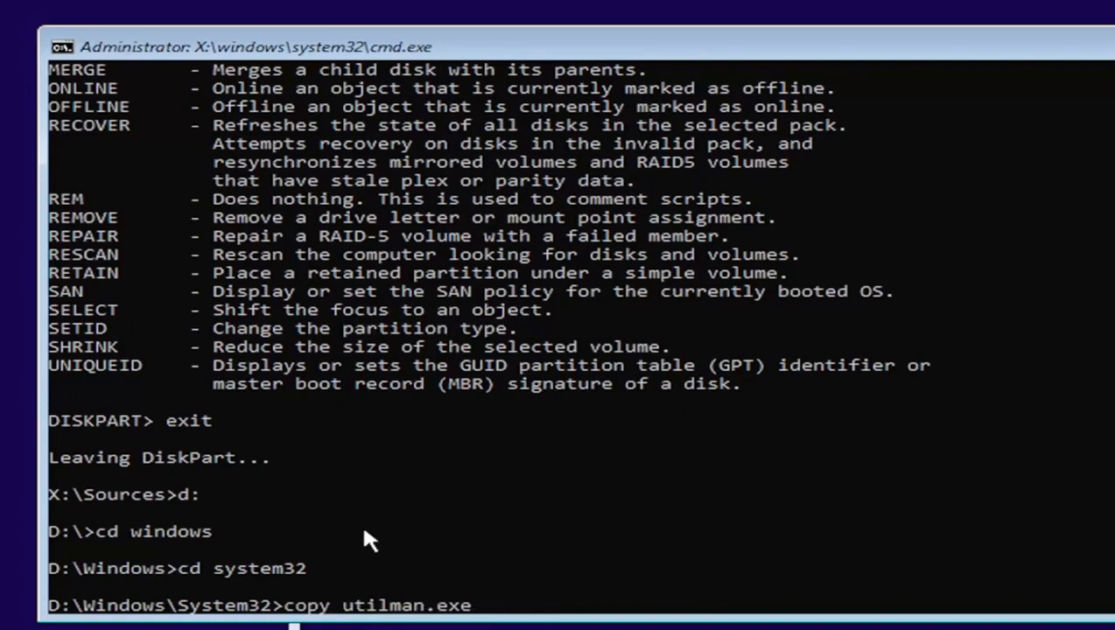
text(util)
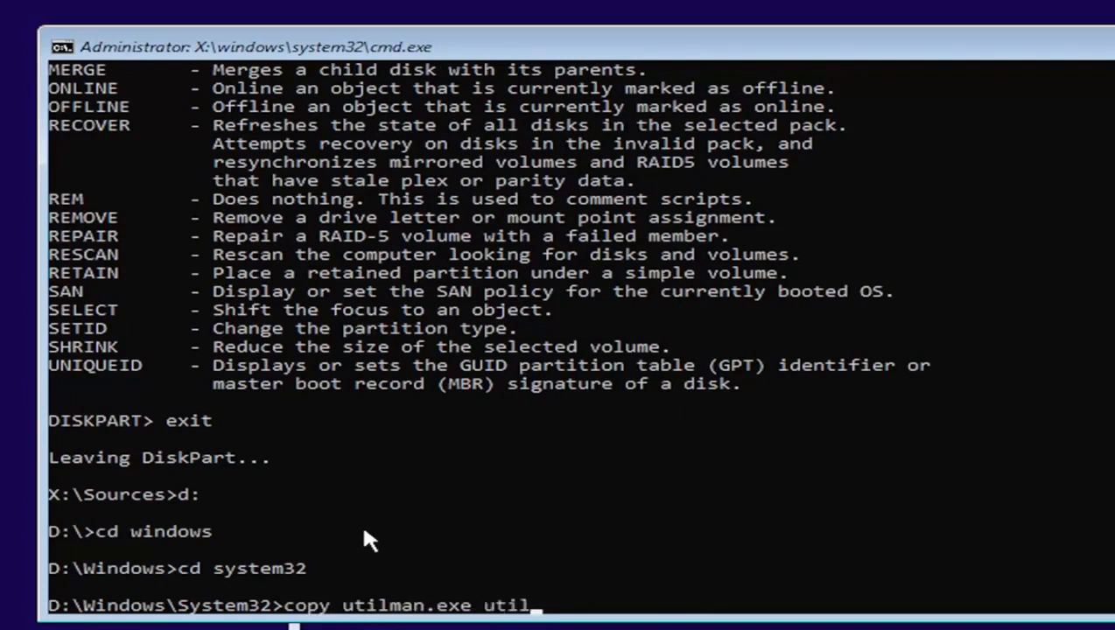
text(man1)
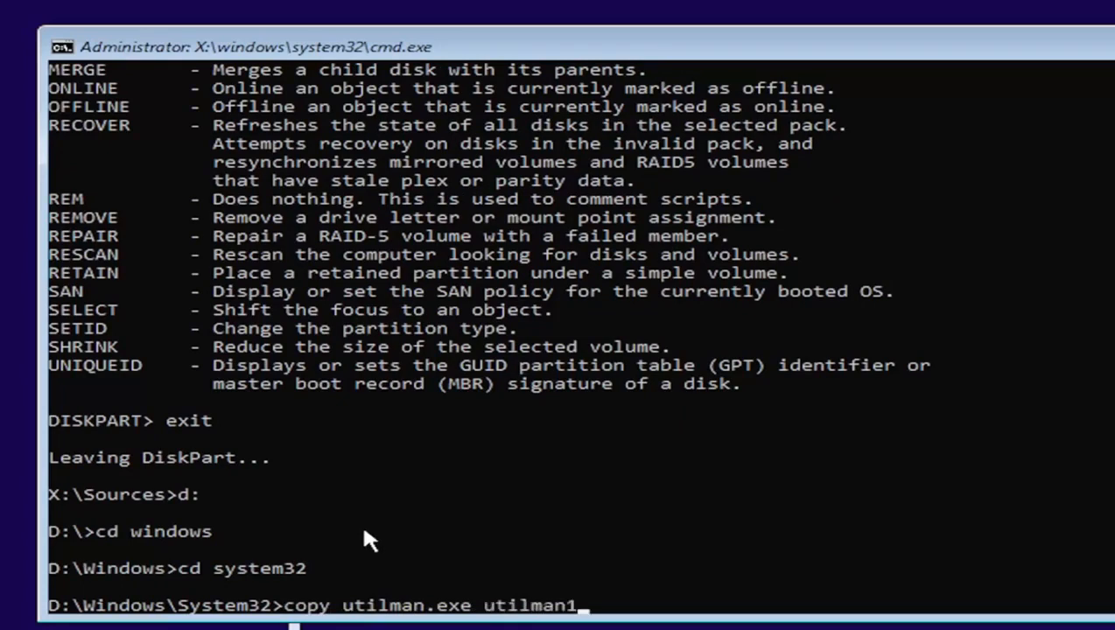
text(.exe)
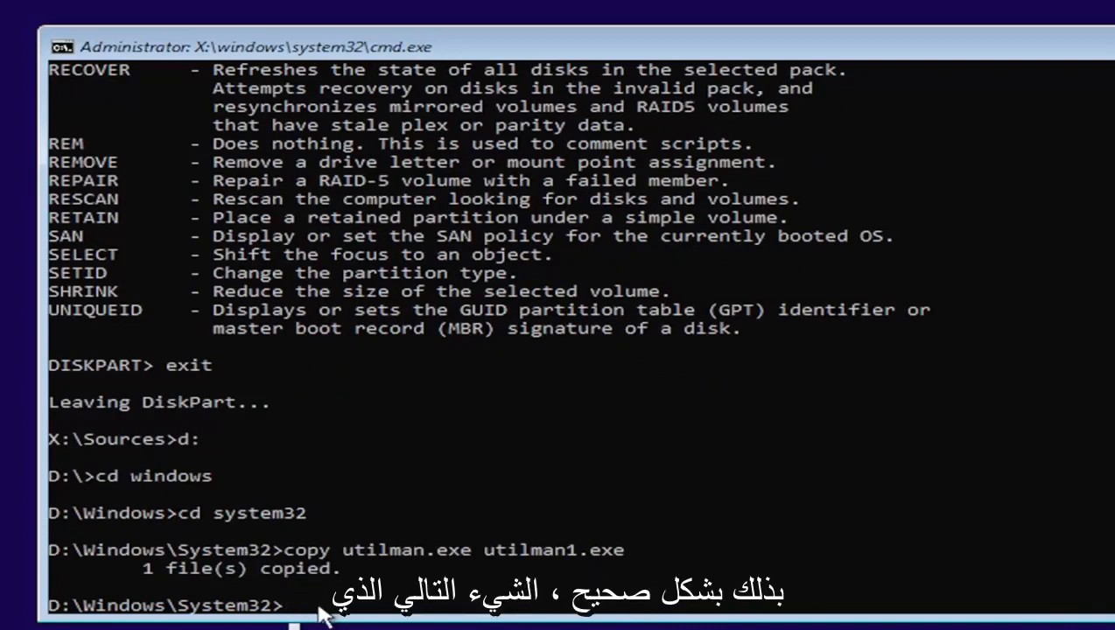
- Copy cmd.exe to cmd1.exe, delete utilman.exe and begin renaming cmd to utilman
text(c)
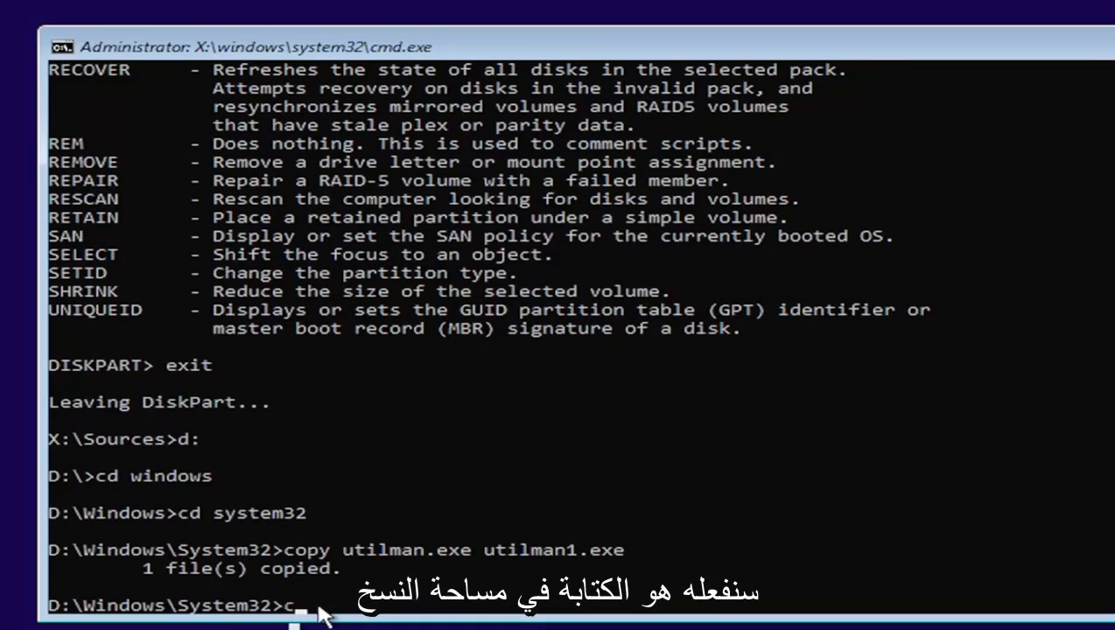
text(opy cmd.exe cmd1)
text(del utilman)
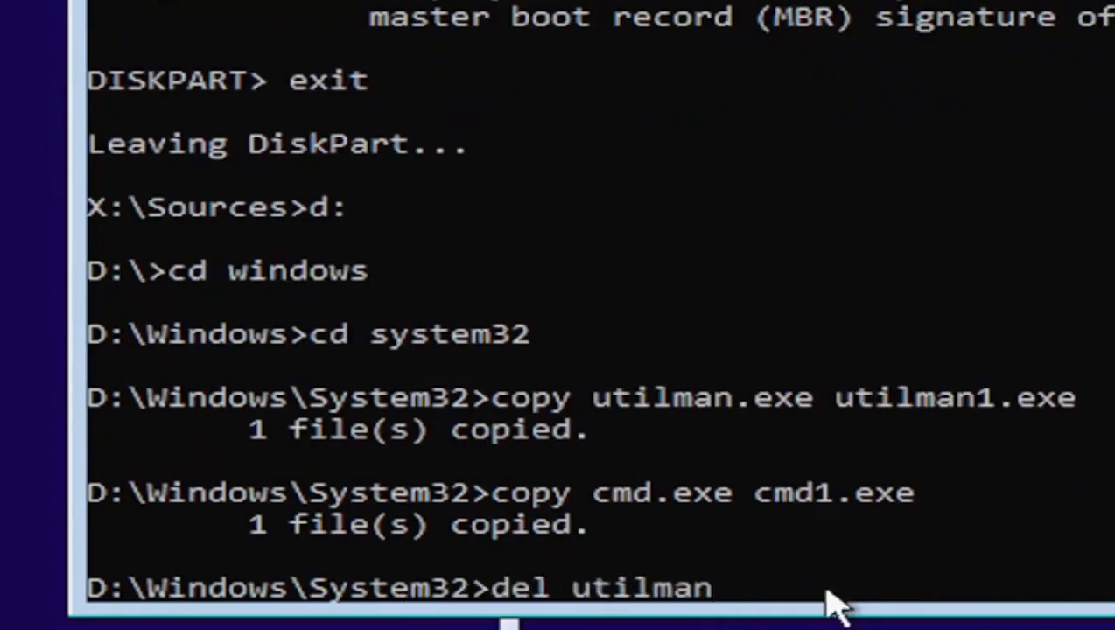
text(.exe)
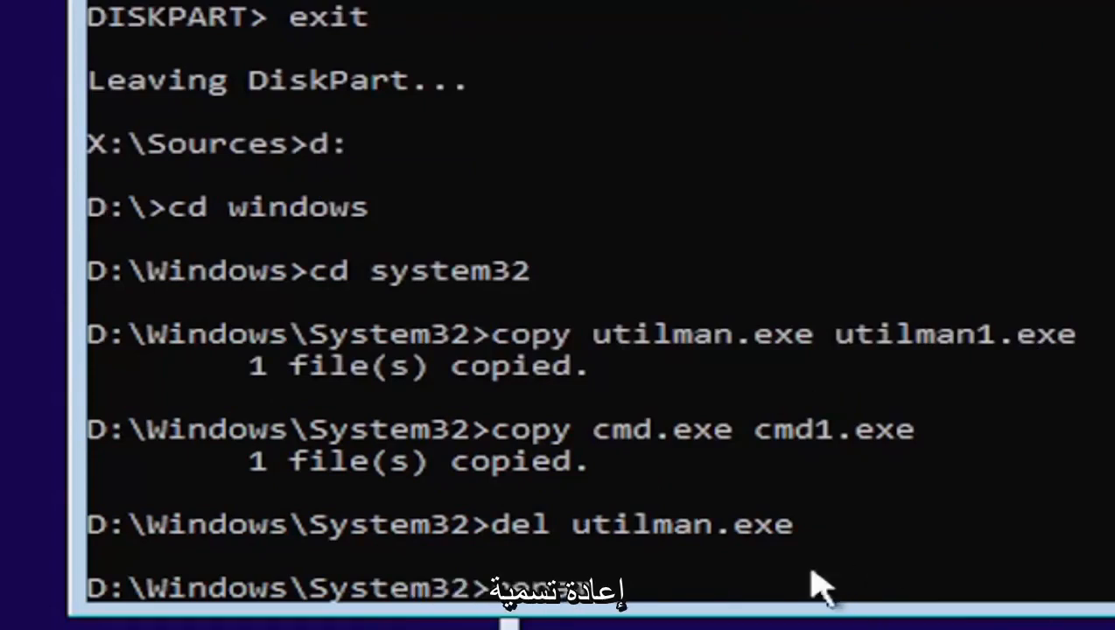
text(rename)
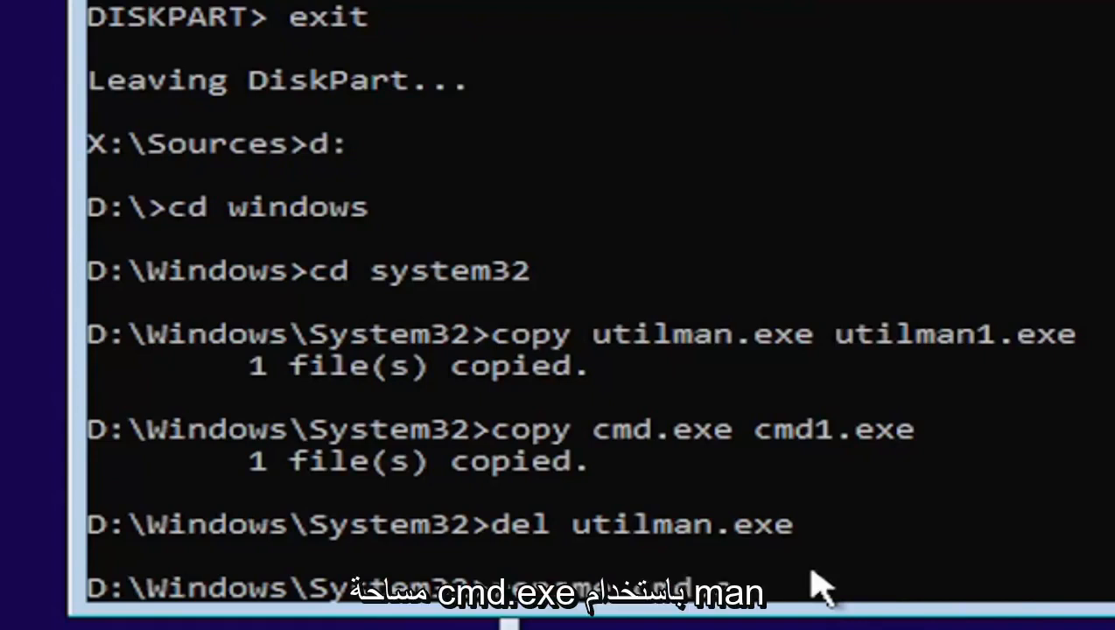
text(u)
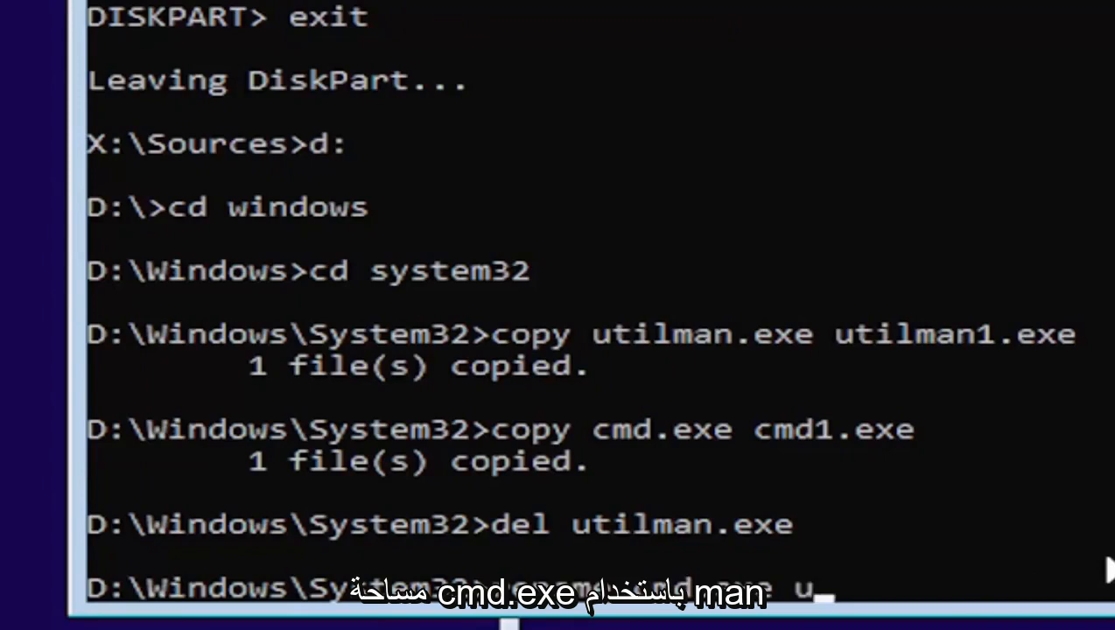
text(tilman)
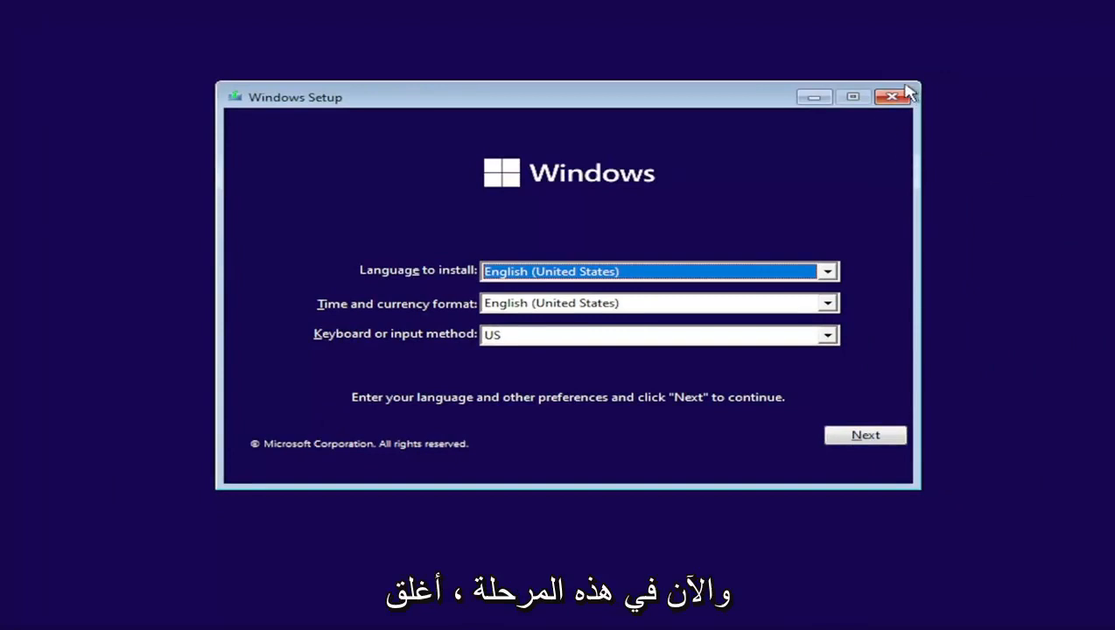
- Cancel the Windows installation and confirm so the PC restarts
click(892, 97)
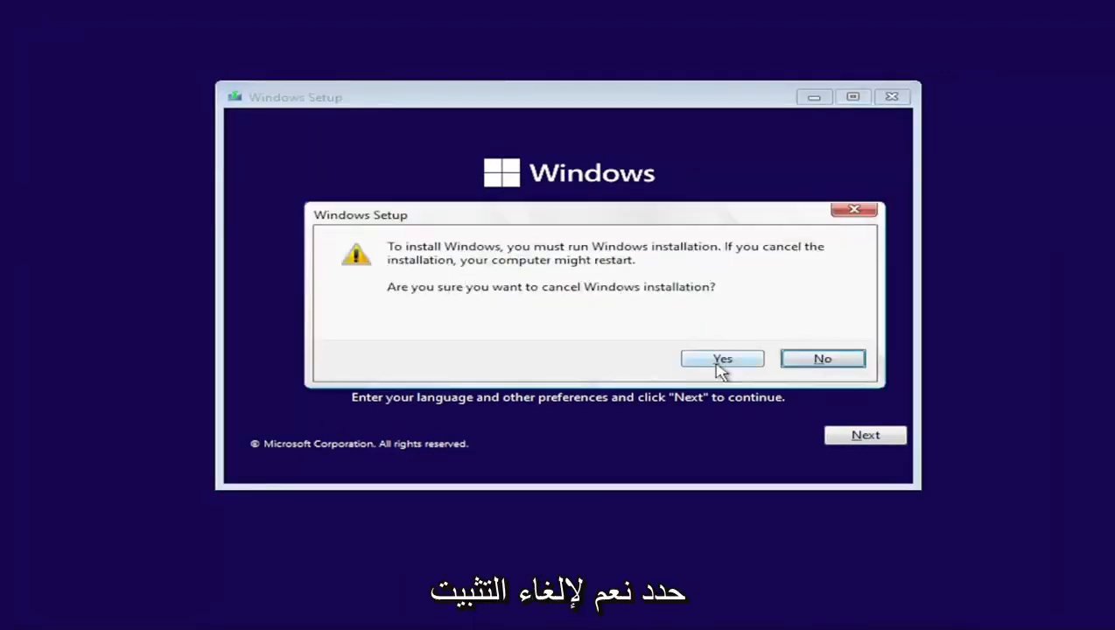
click(721, 359)
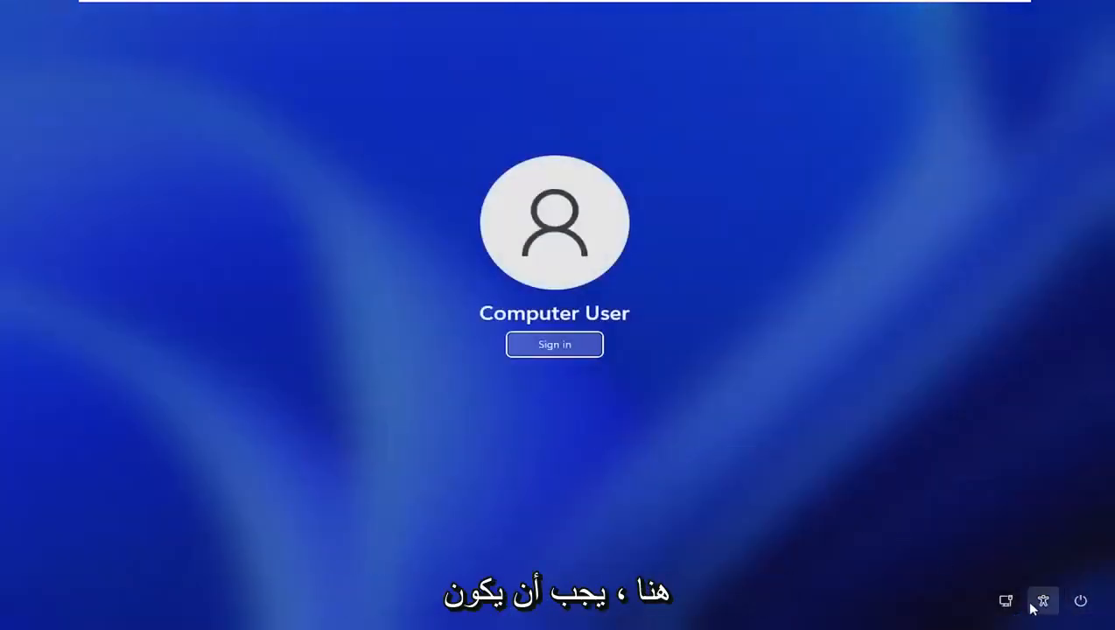
mouse_move(1043, 602)
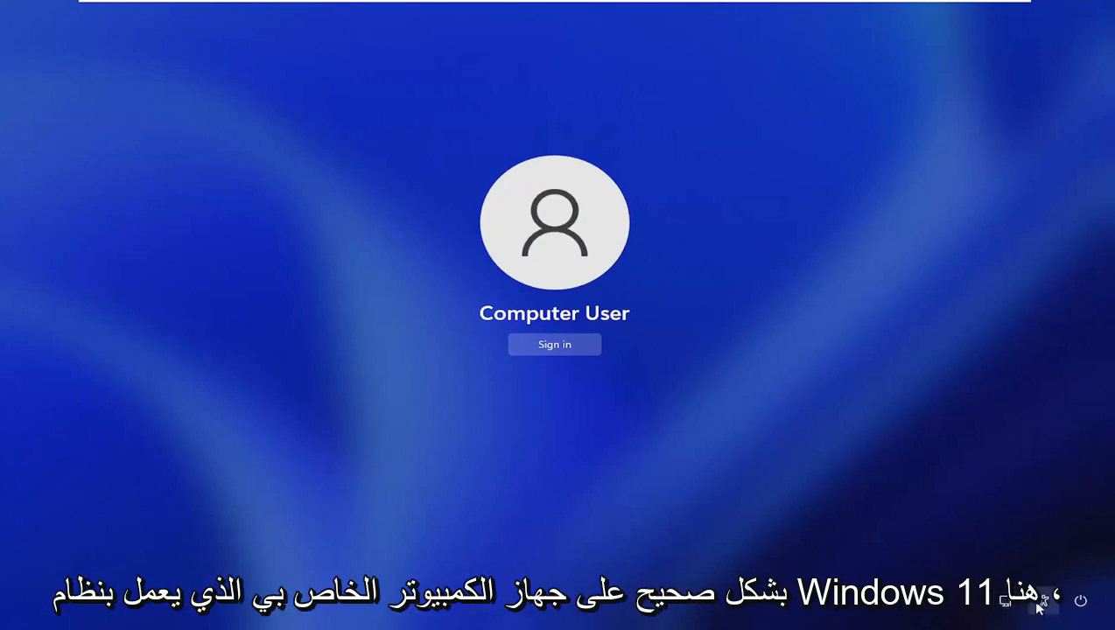
mouse_move(1043, 602)
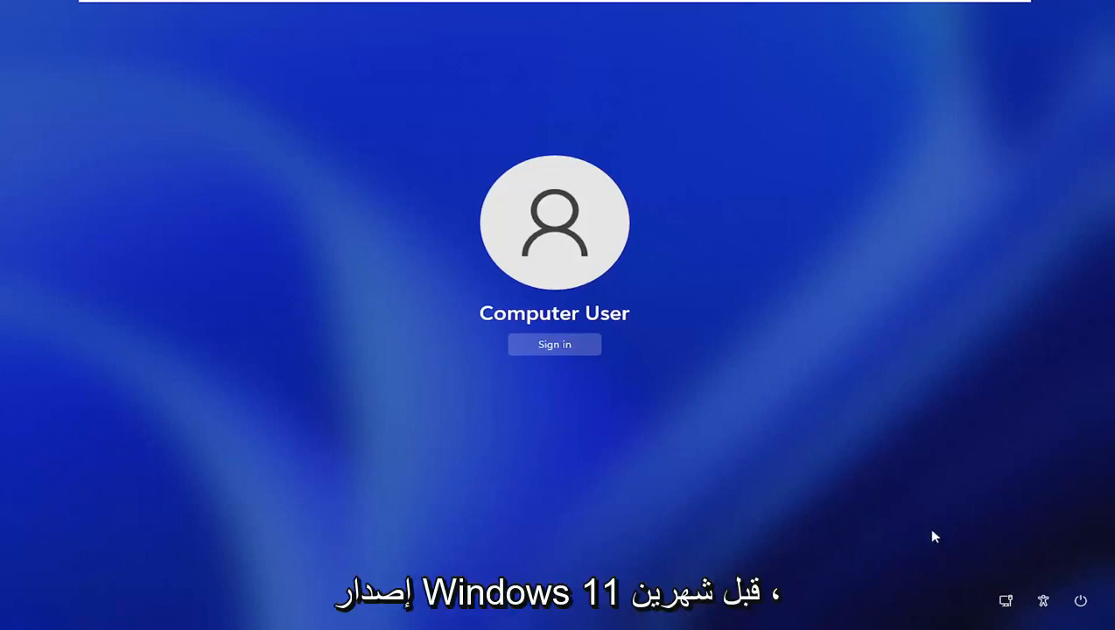
mouse_move(448, 438)
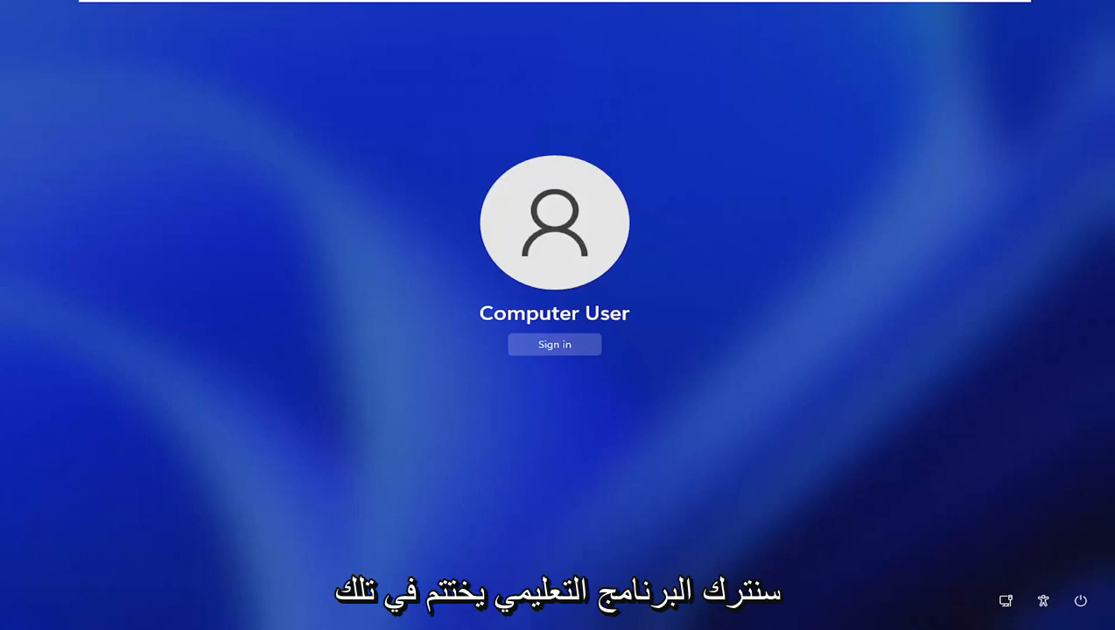
mouse_move(306, 367)
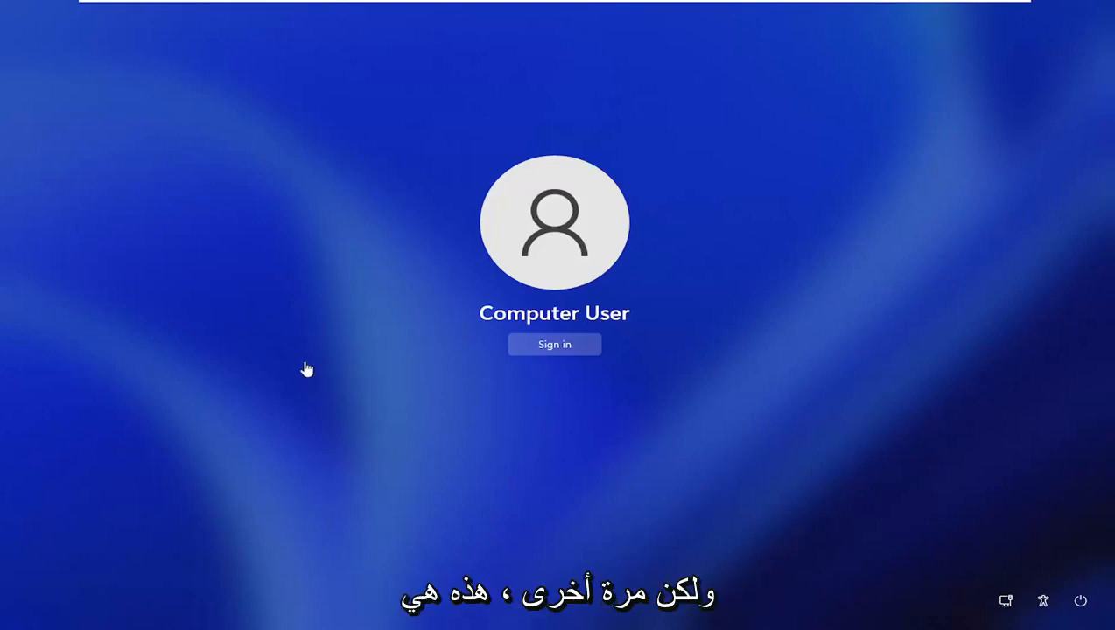
mouse_move(401, 389)
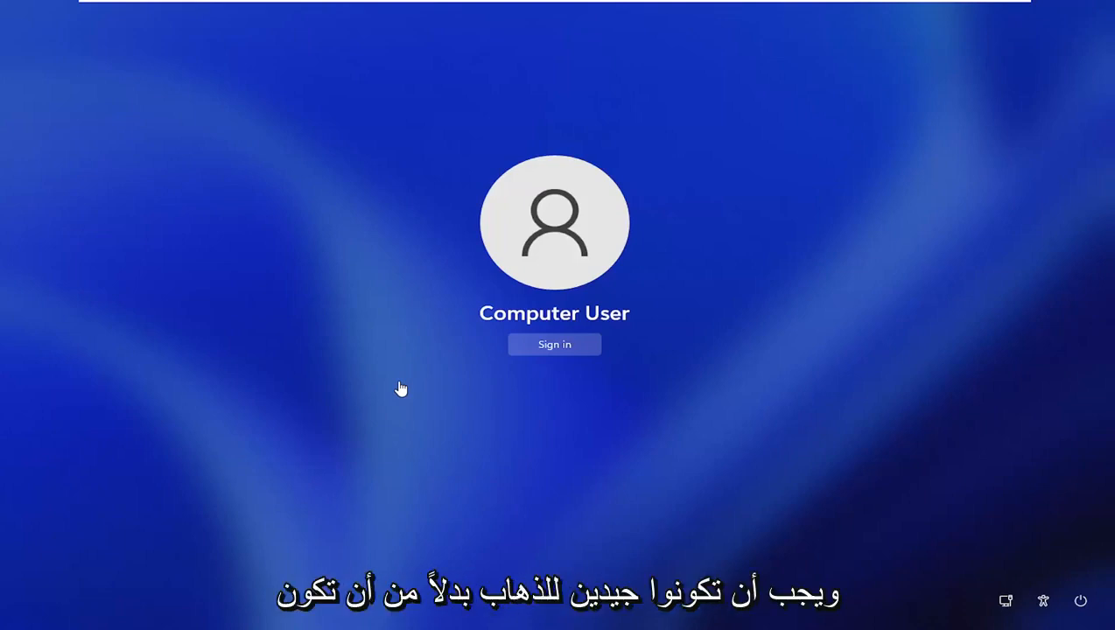
mouse_move(769, 388)
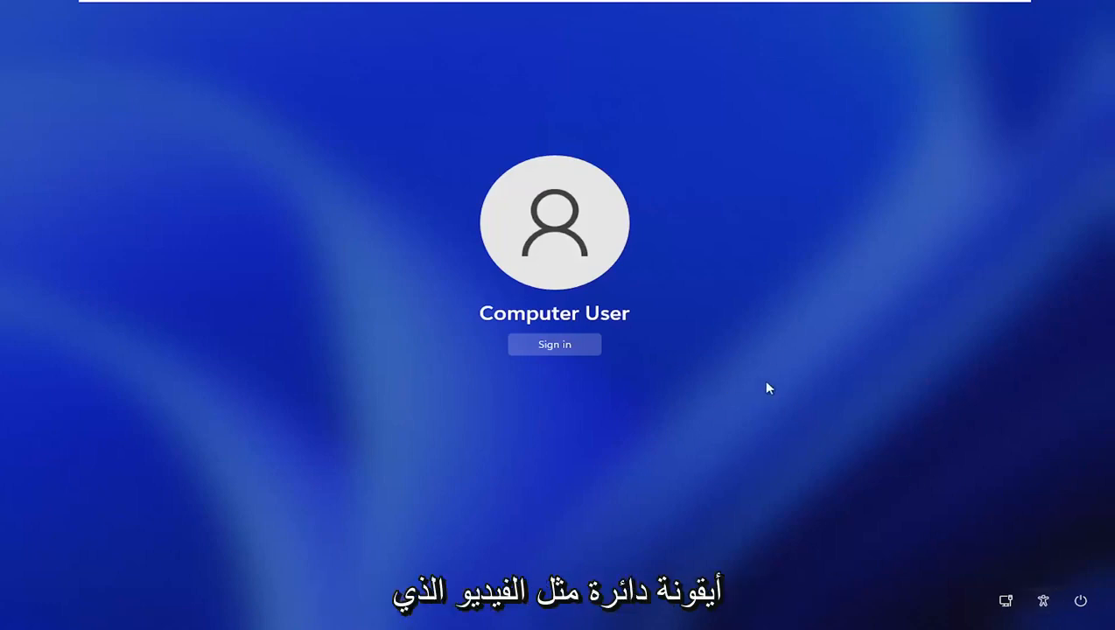
mouse_move(831, 423)
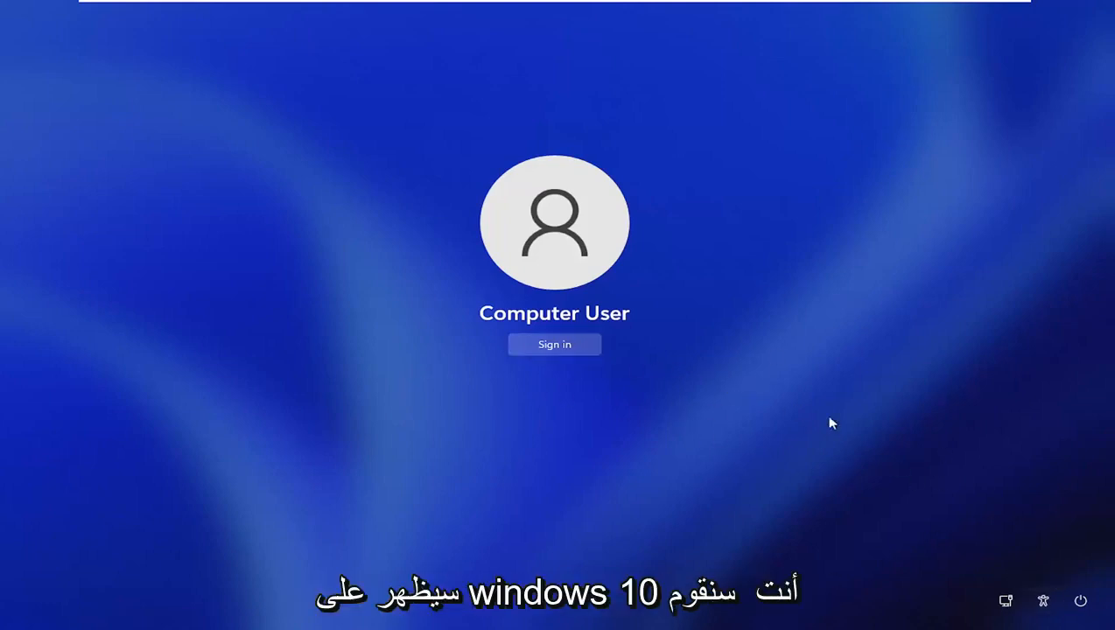
mouse_move(1043, 602)
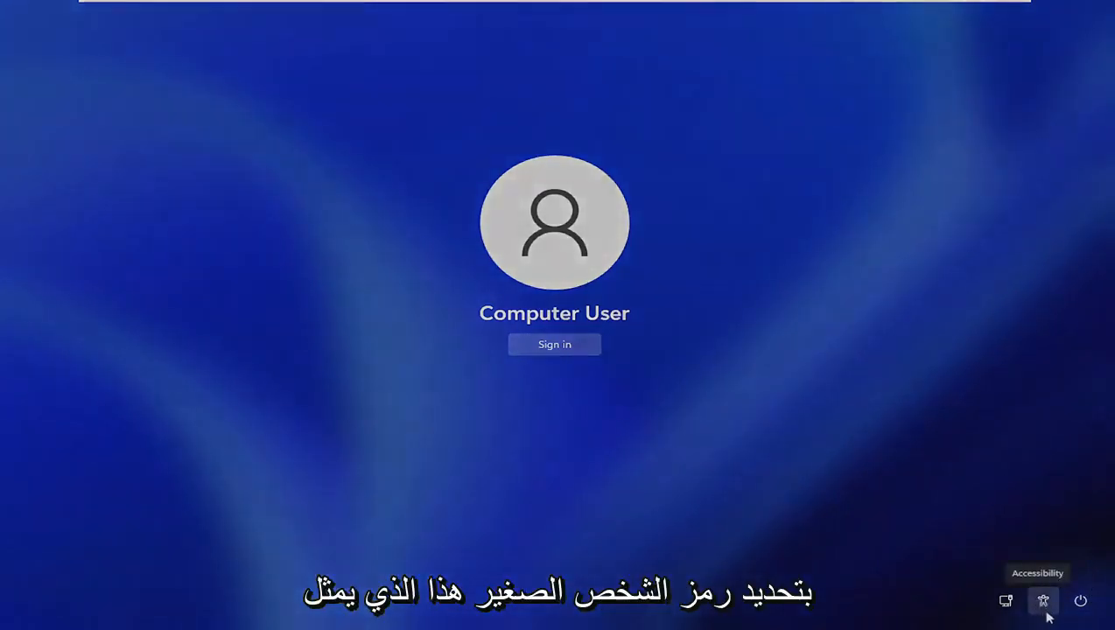
- Launch the lock screen's Accessibility icon, which now opens a Command Prompt
click(1043, 600)
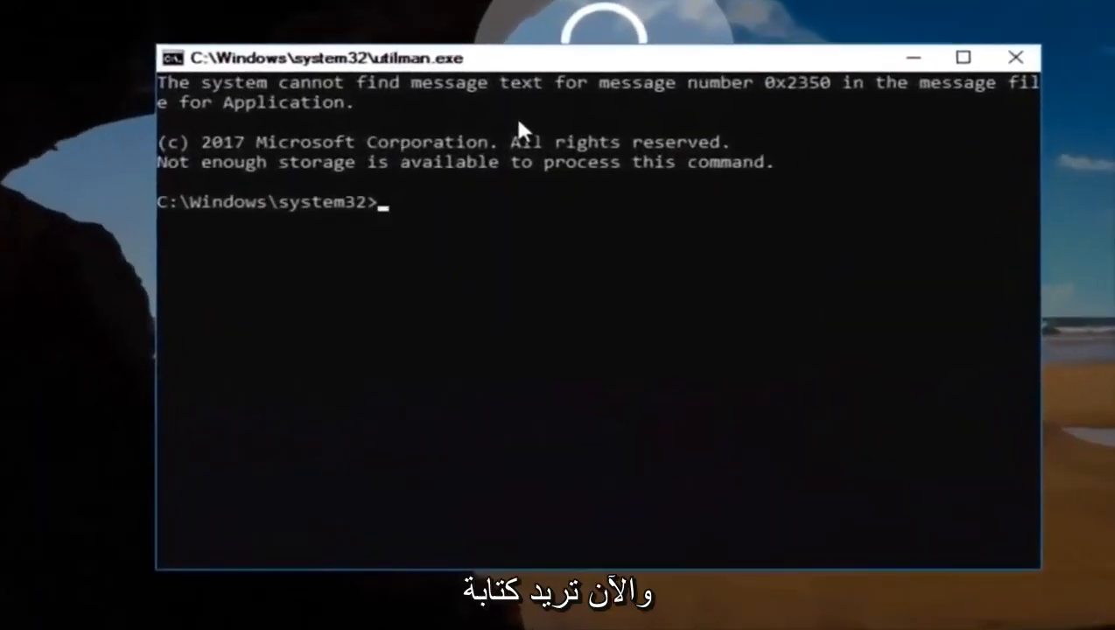
- Run control userpasswords2 to bring up the User Accounts dialog
text(contro)
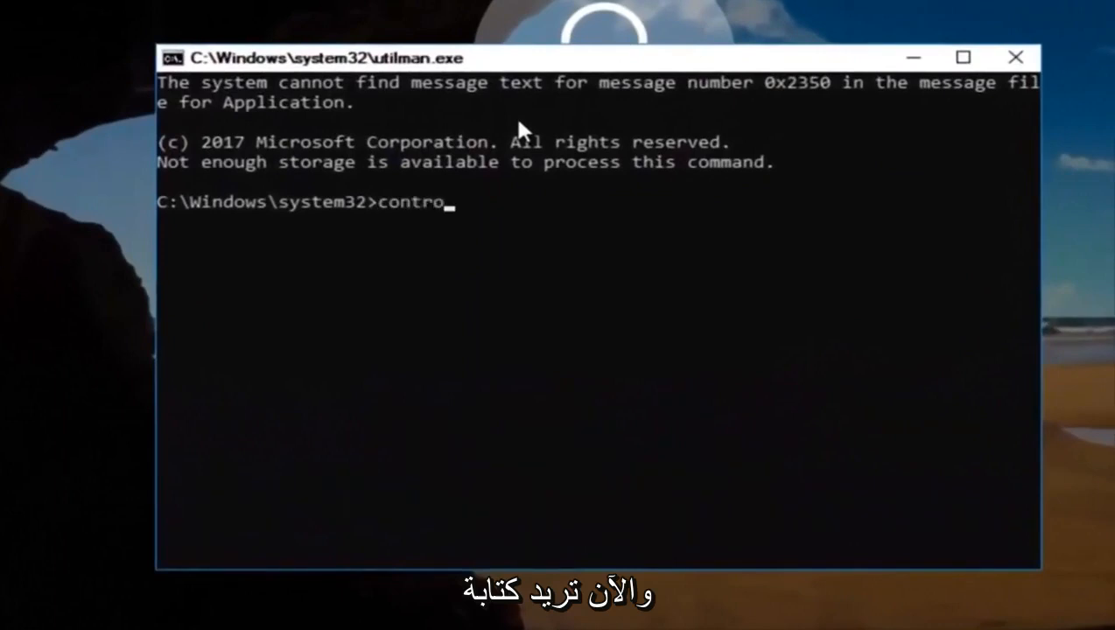
text(l)
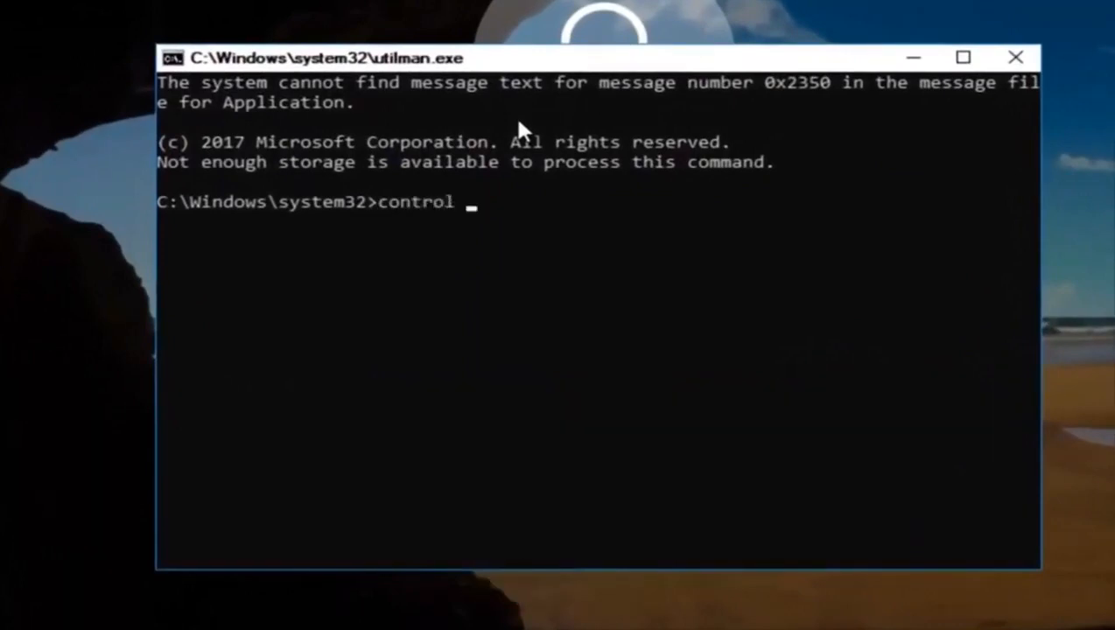
text(userpasswo)
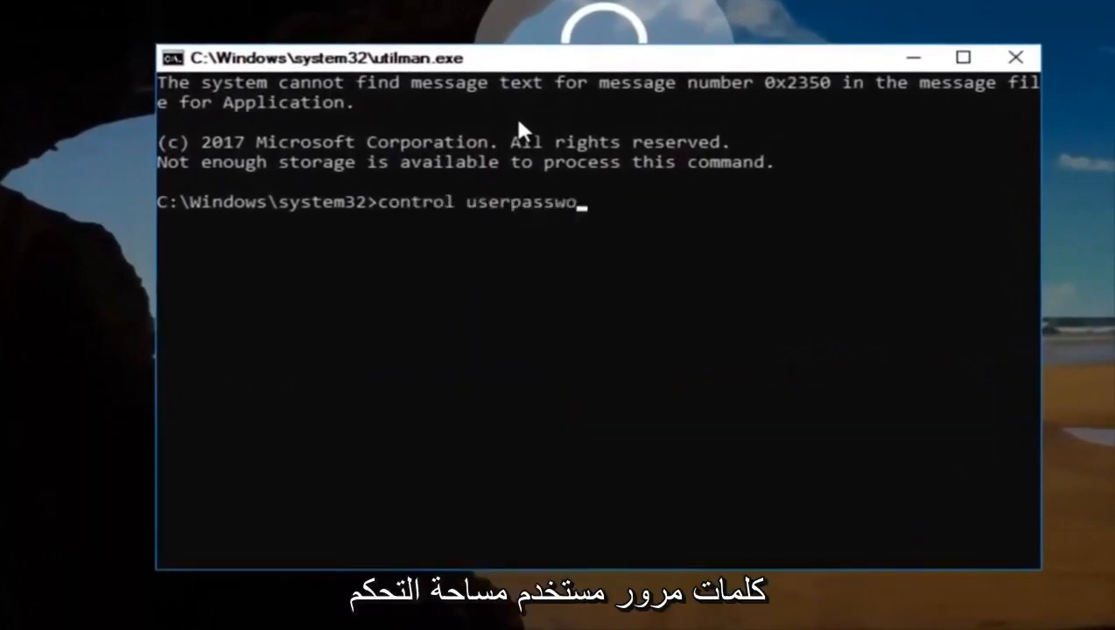
text(rds2)
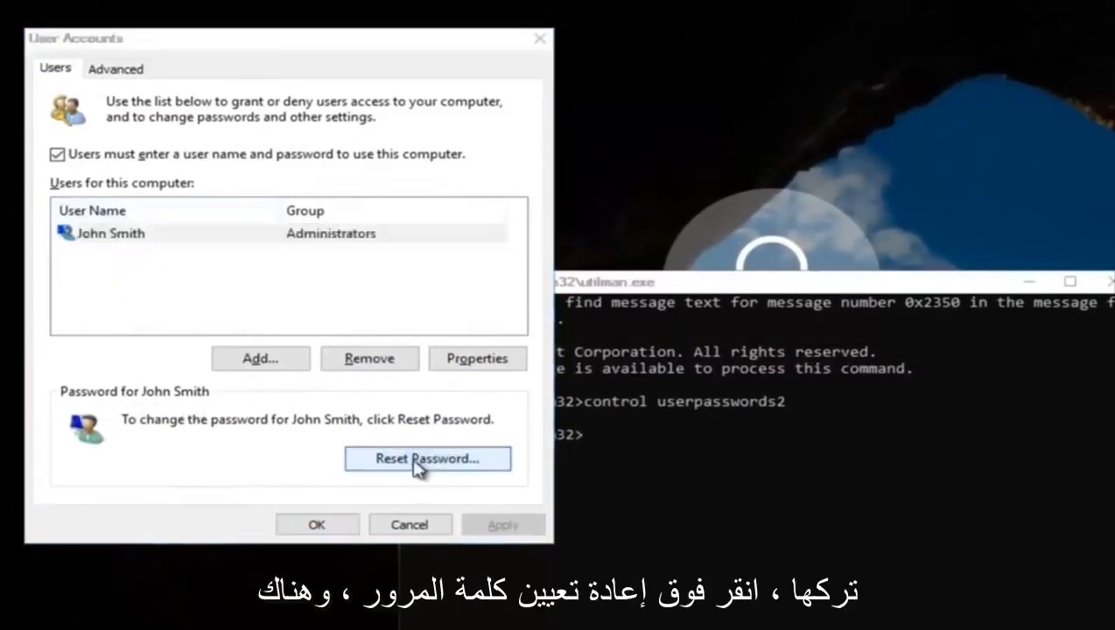
- Reset John Smith's password to a new value and close User Accounts
click(427, 458)
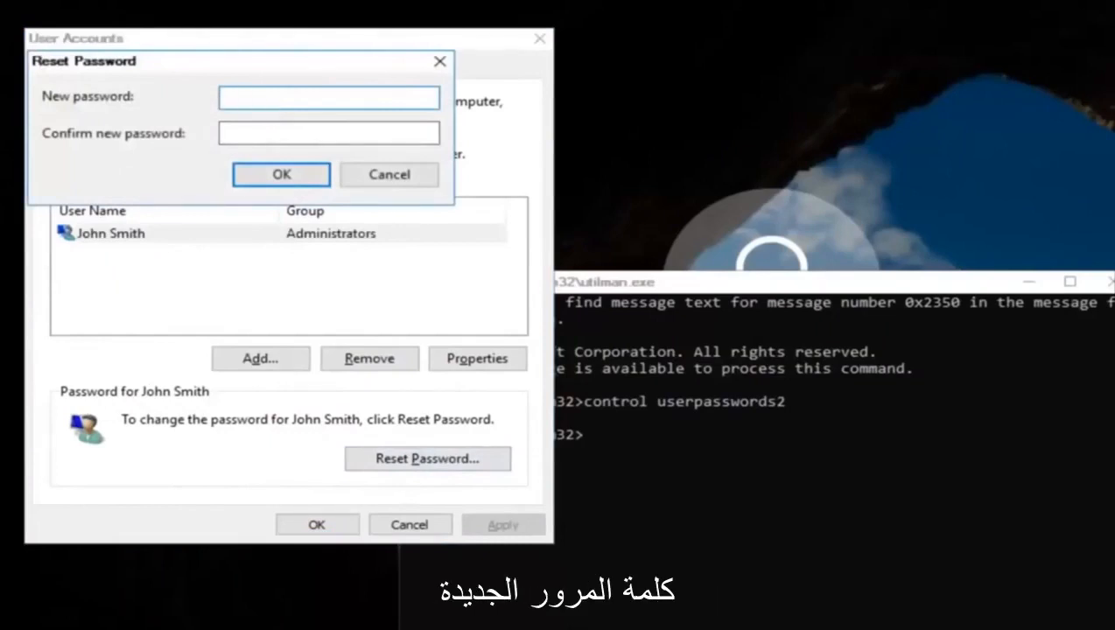
text(••••)
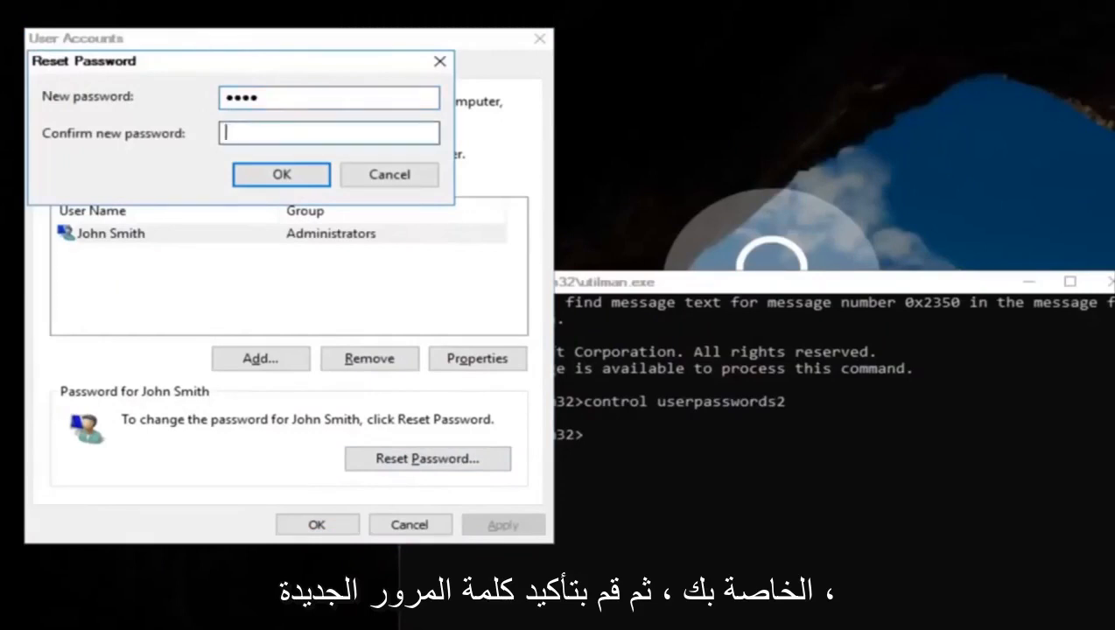
click(280, 175)
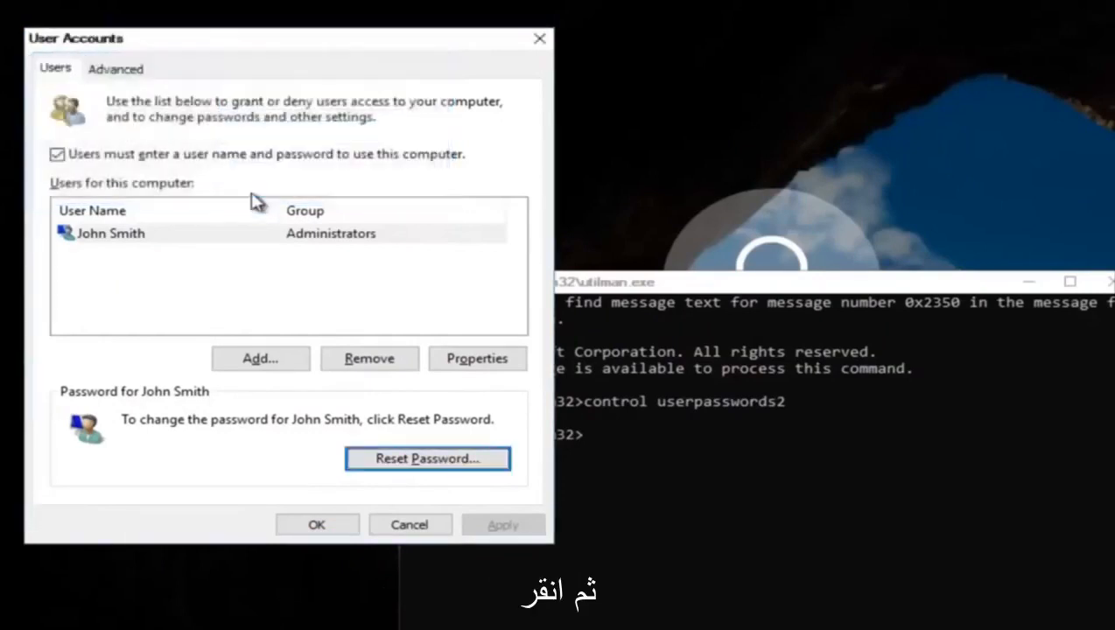
click(317, 525)
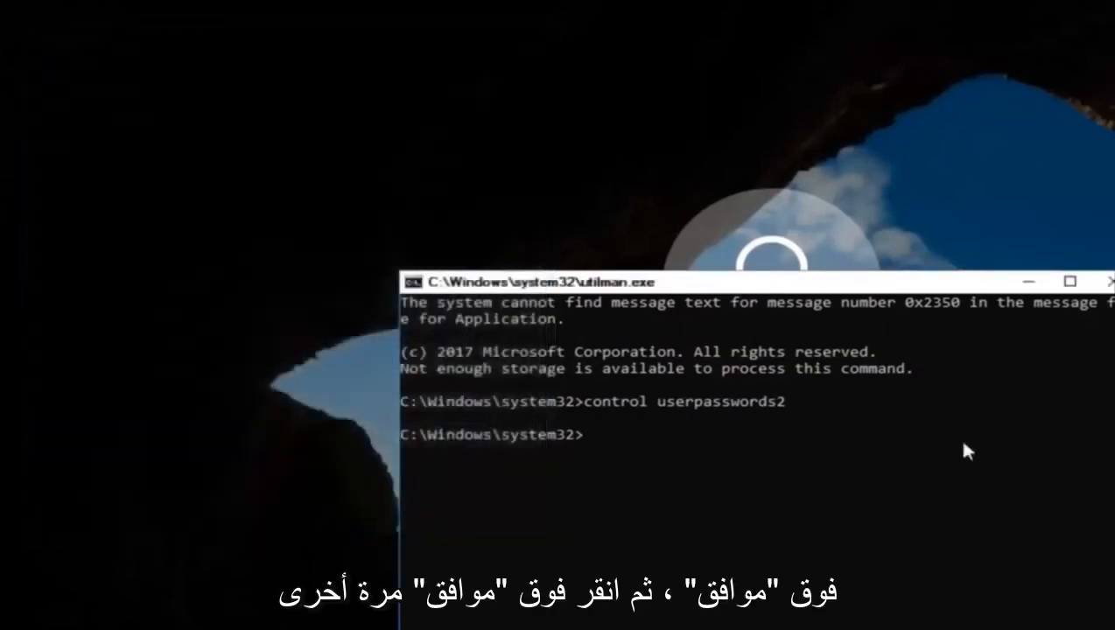